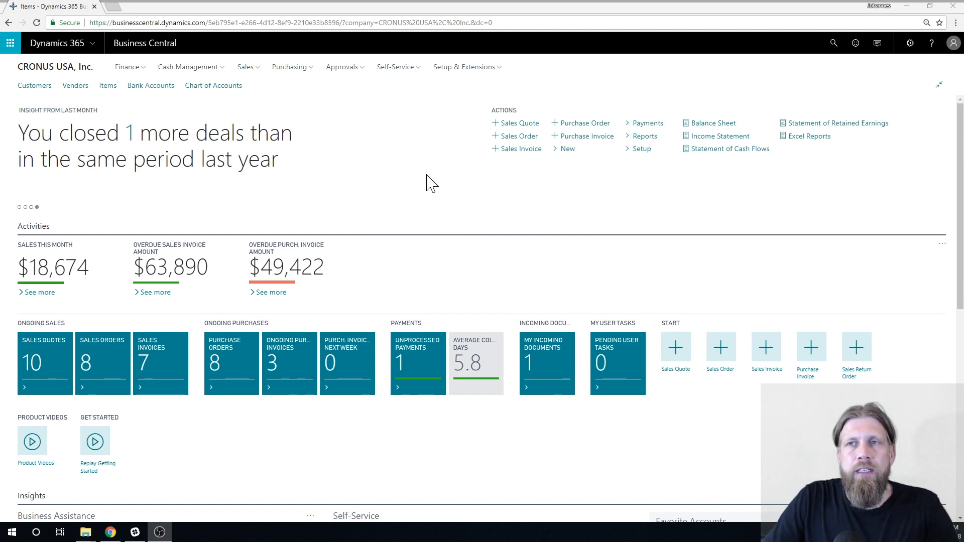
mouse_move(787, 91)
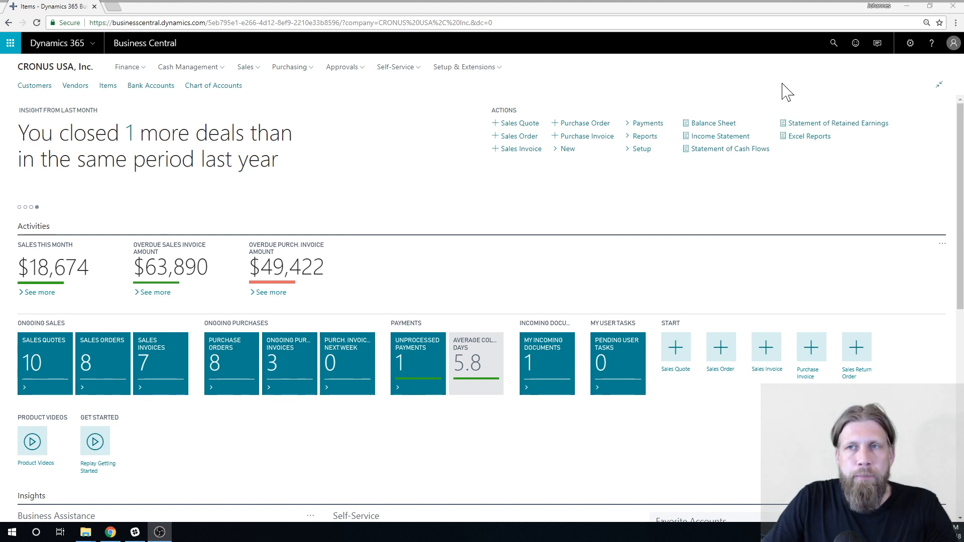
Step: Open the Search for Page or Report box from the CRONUS USA home page
click(833, 43)
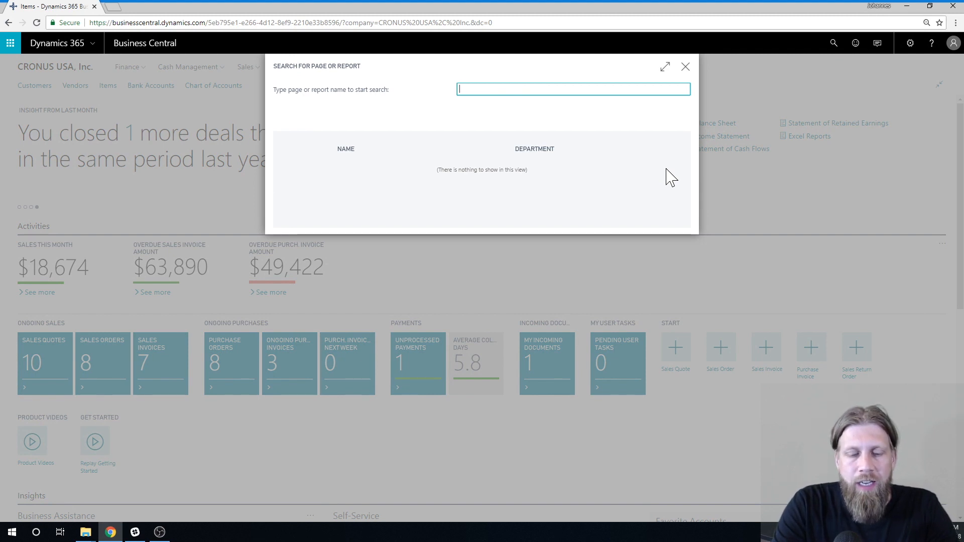
Step: Search 'prod. orders' and review the eight matching production order pages
text(prod. orders)
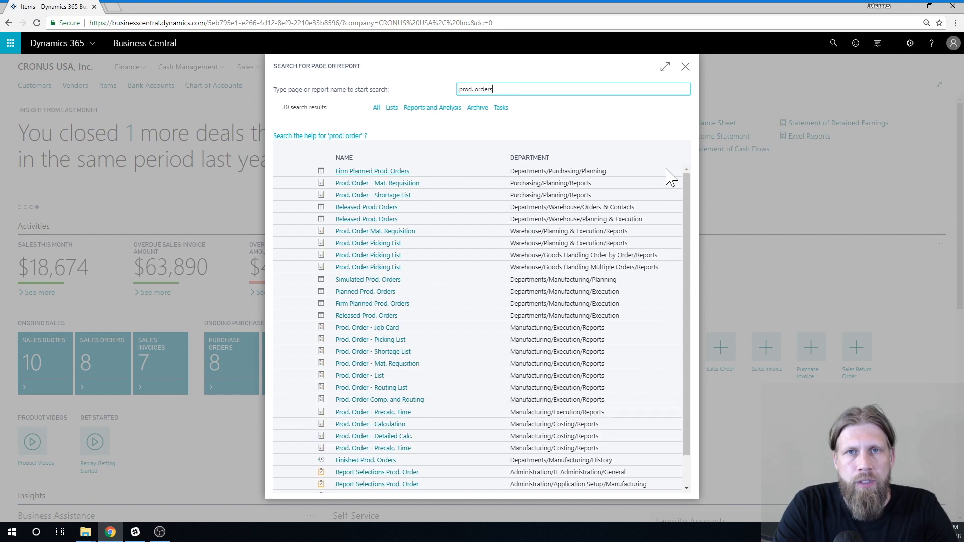
click(392, 108)
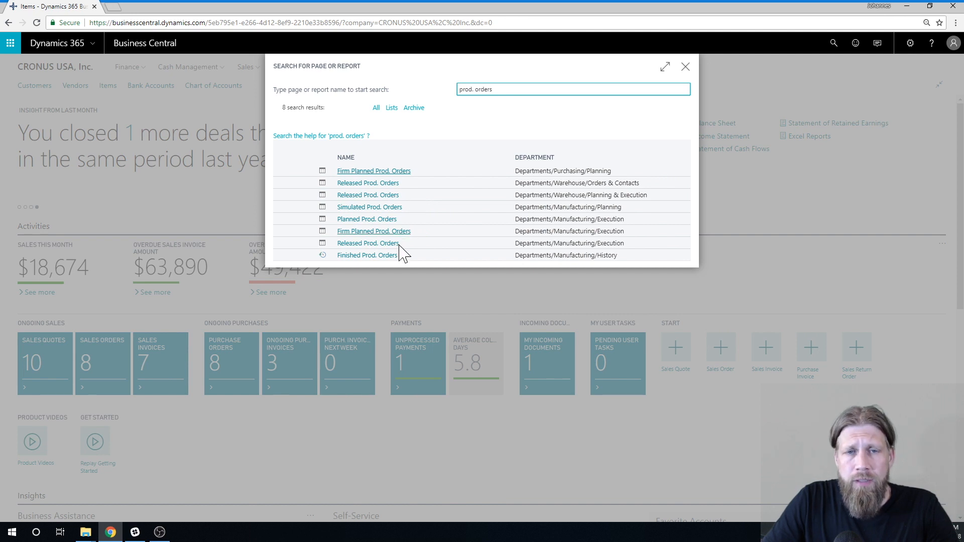
mouse_move(374, 220)
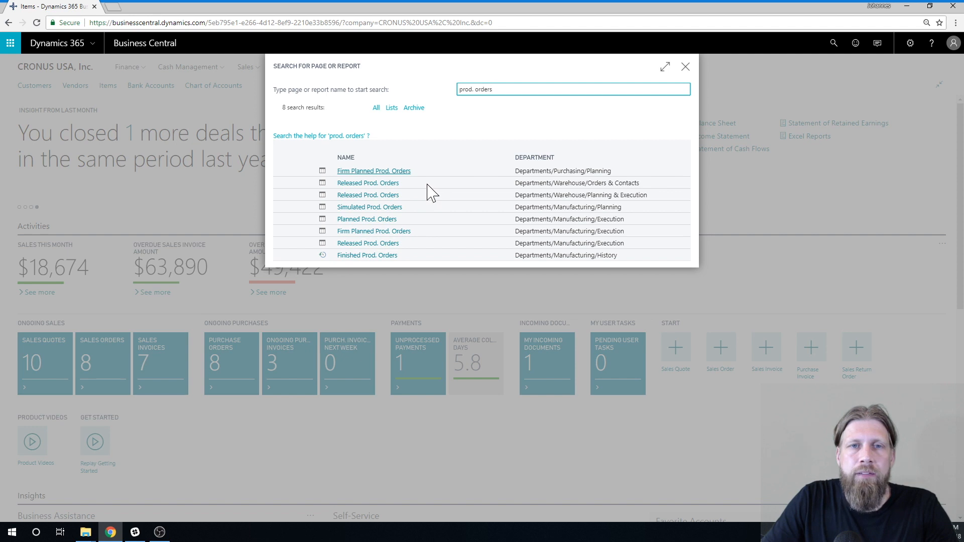
mouse_move(369, 211)
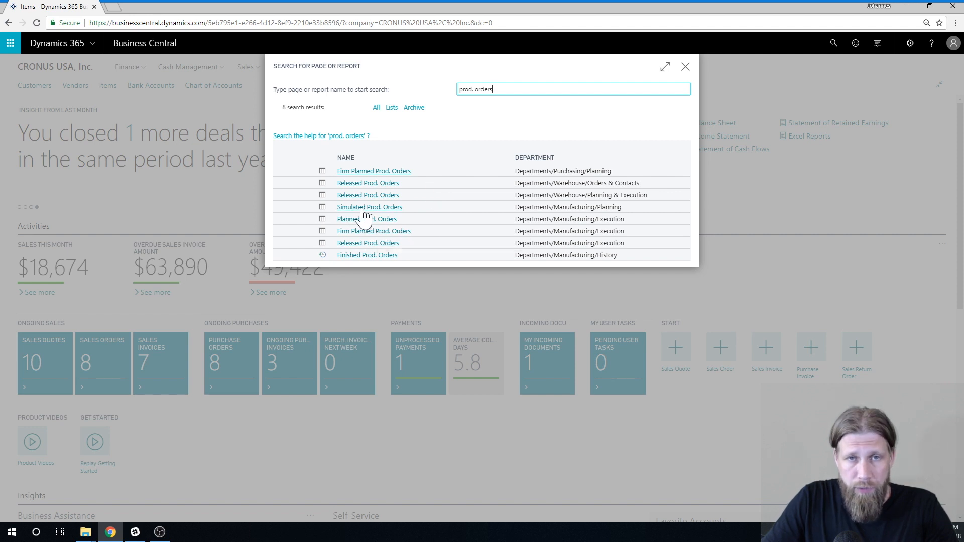
mouse_move(477, 221)
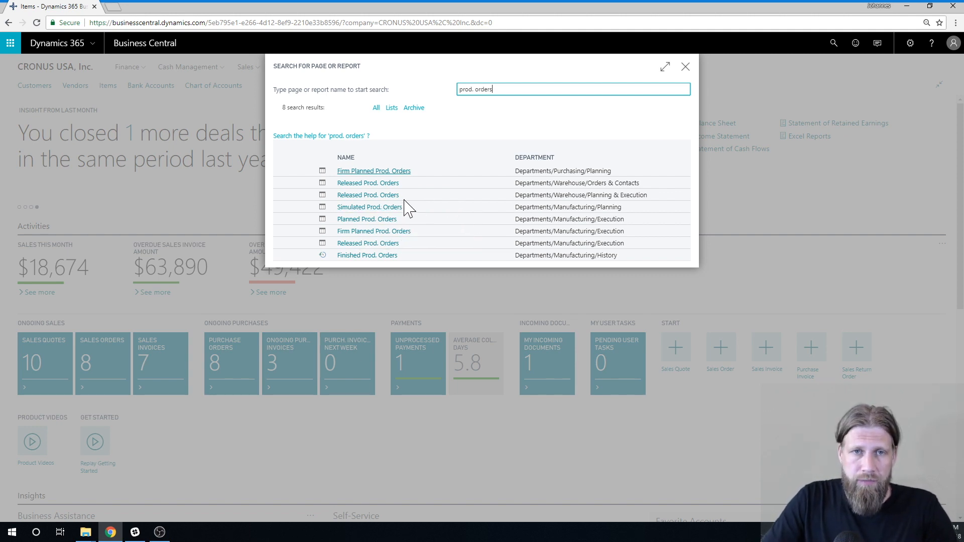
mouse_move(422, 216)
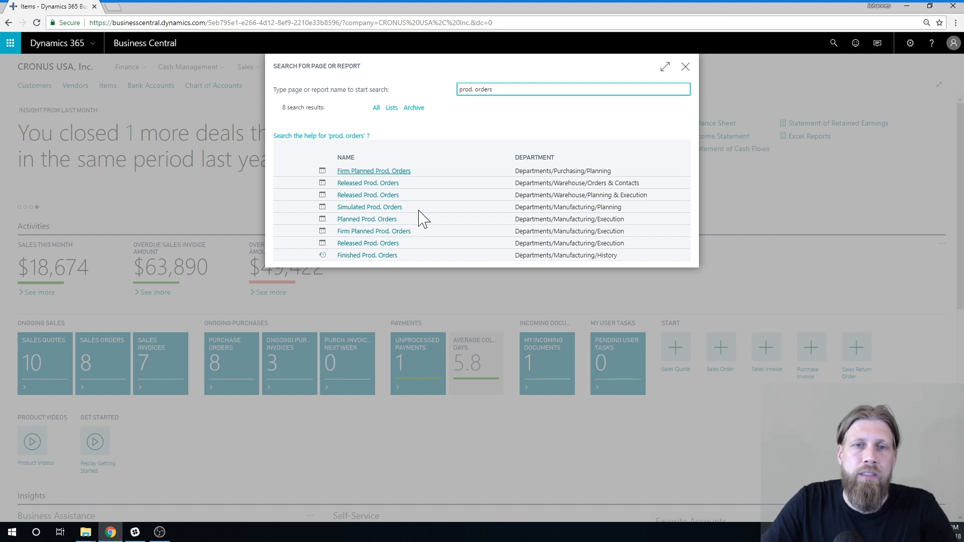
mouse_move(370, 207)
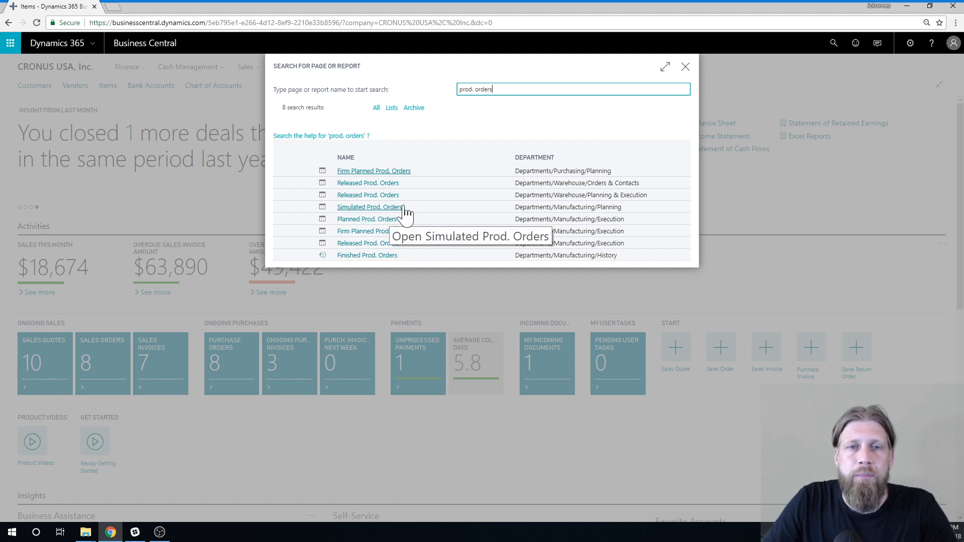
mouse_move(366, 219)
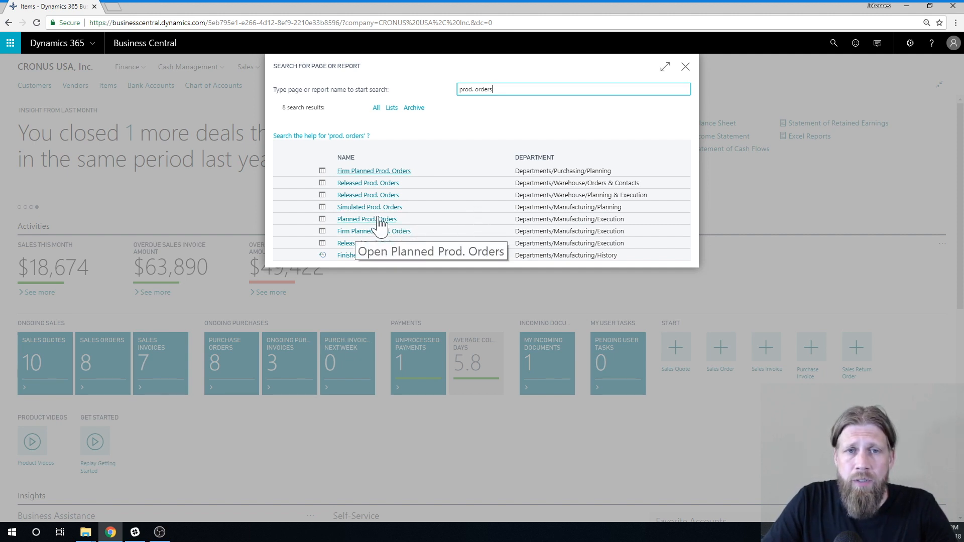
mouse_move(346, 236)
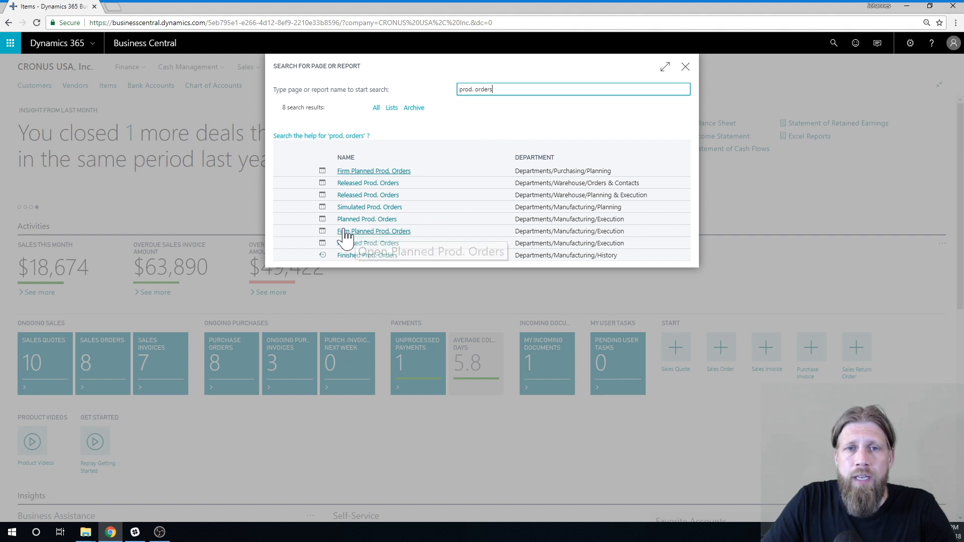
mouse_move(434, 221)
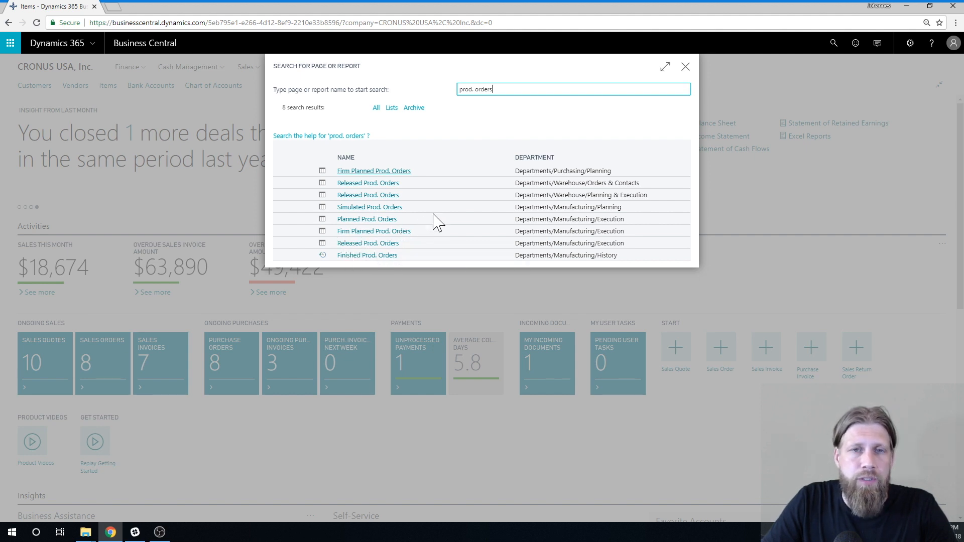
mouse_move(406, 228)
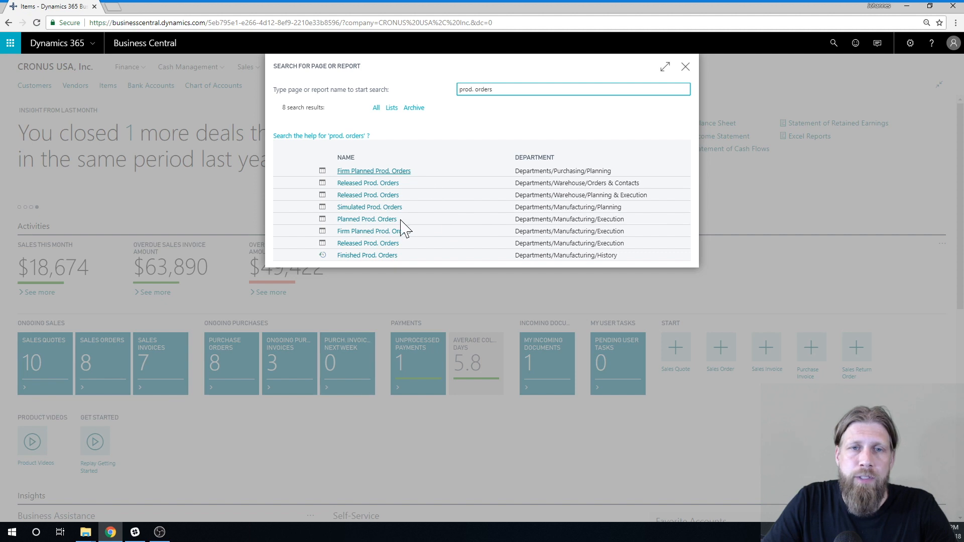
mouse_move(419, 221)
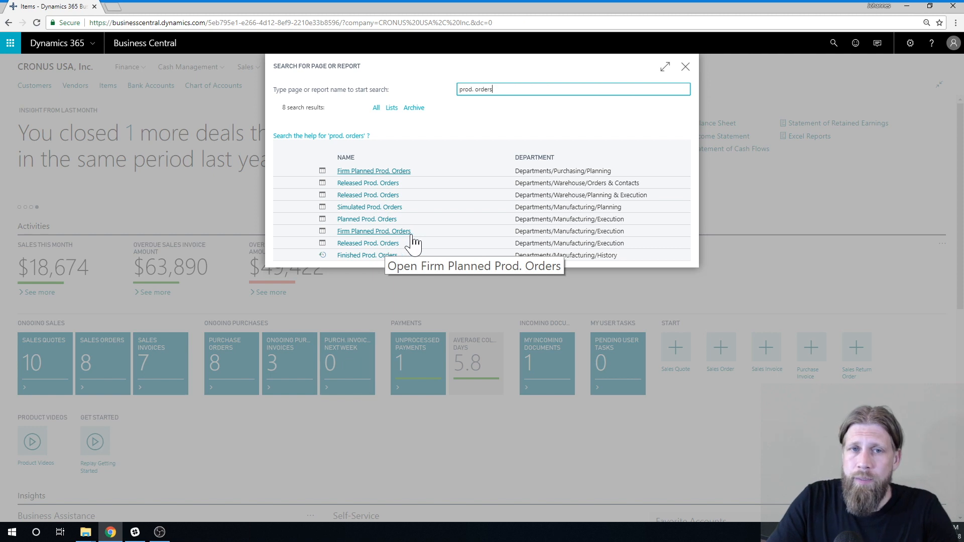
mouse_move(424, 239)
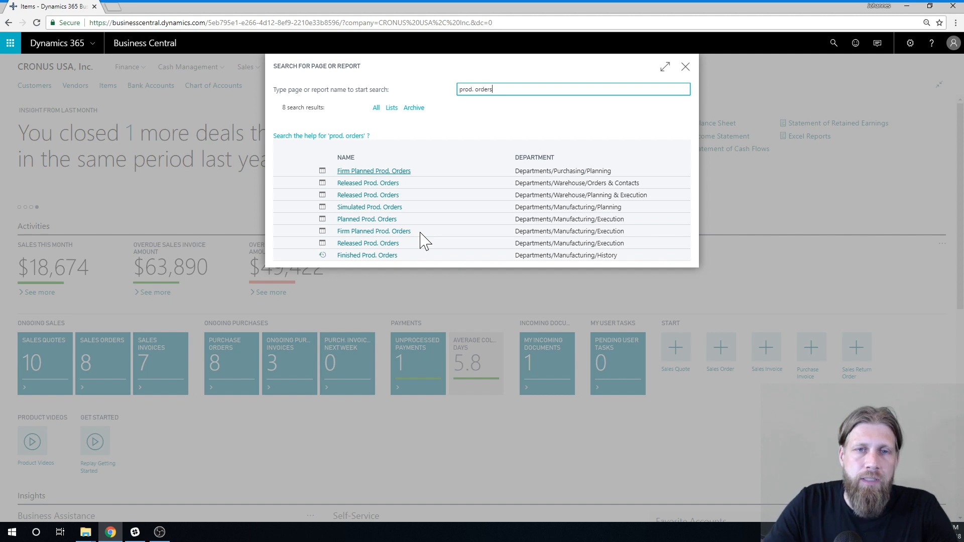
mouse_move(367, 243)
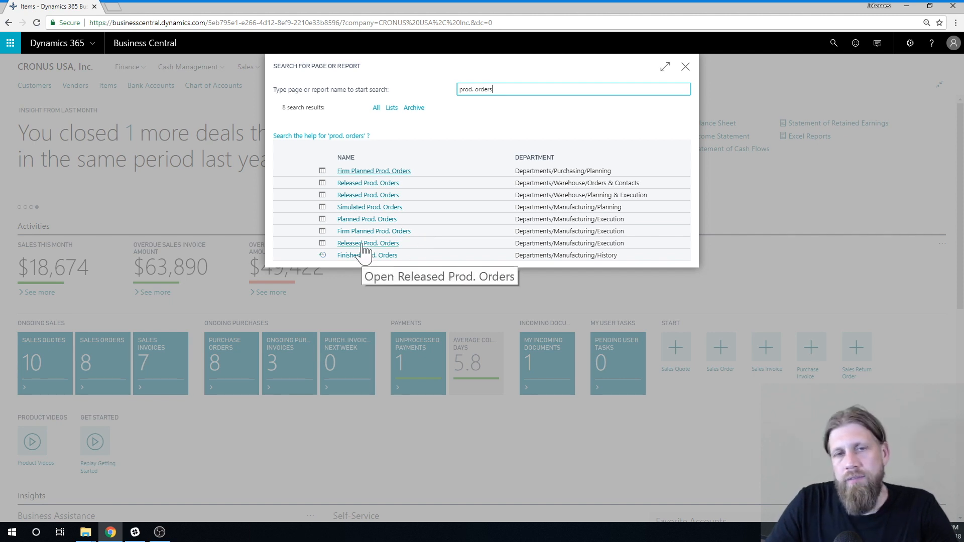
mouse_move(420, 252)
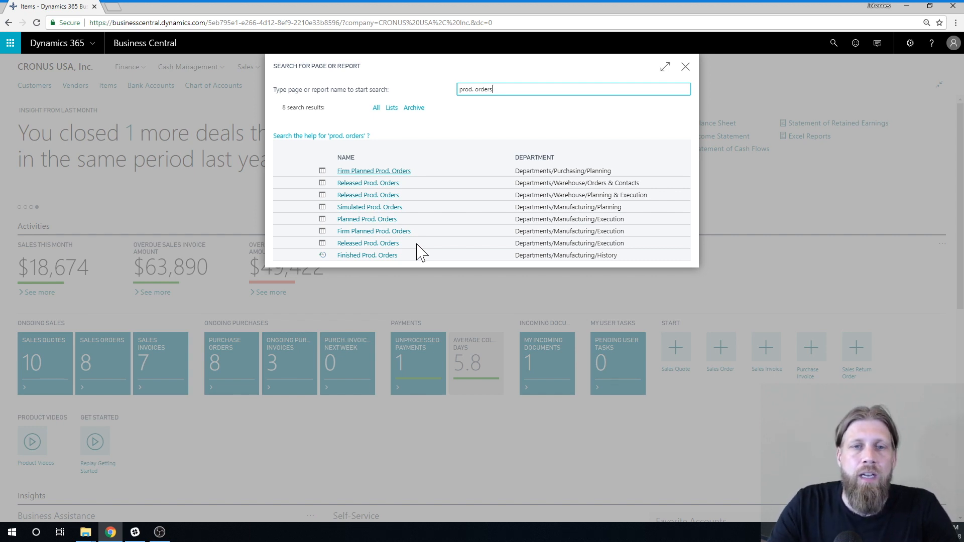
mouse_move(403, 265)
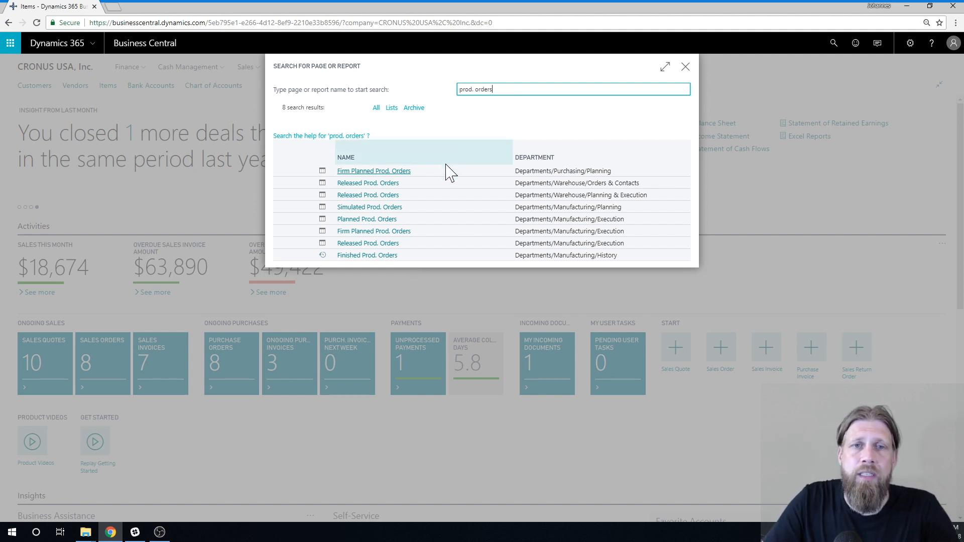
mouse_move(423, 219)
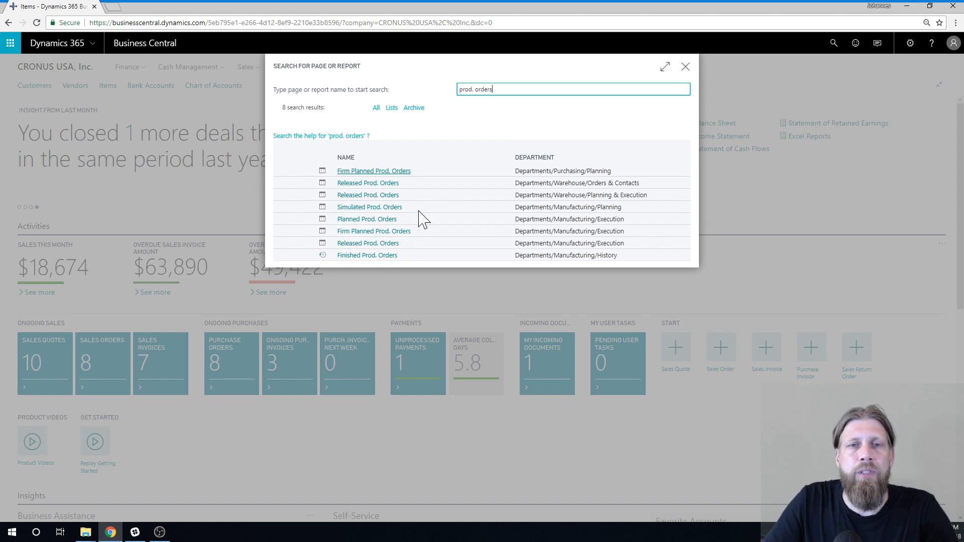
Step: Create a new order, 101001, from the Planned Prod. Orders list
click(366, 219)
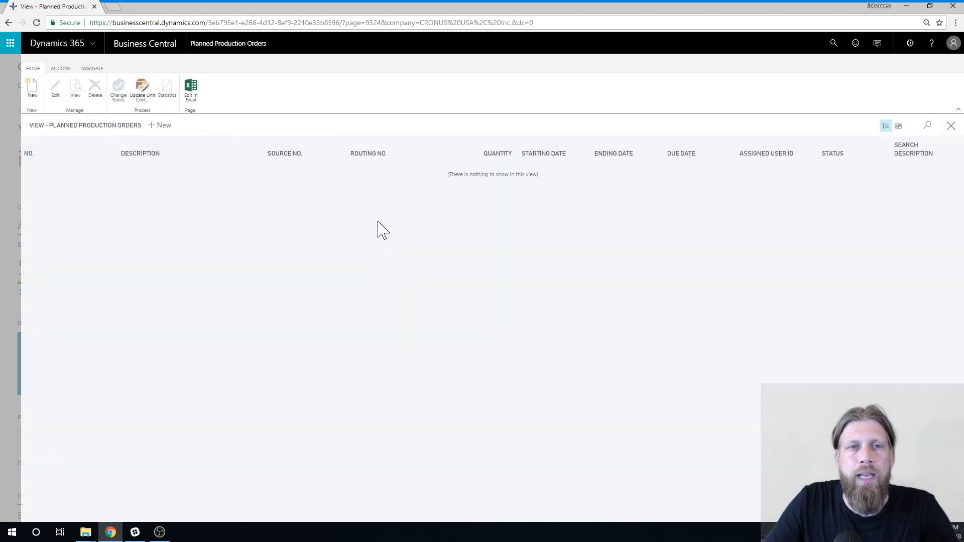
click(163, 125)
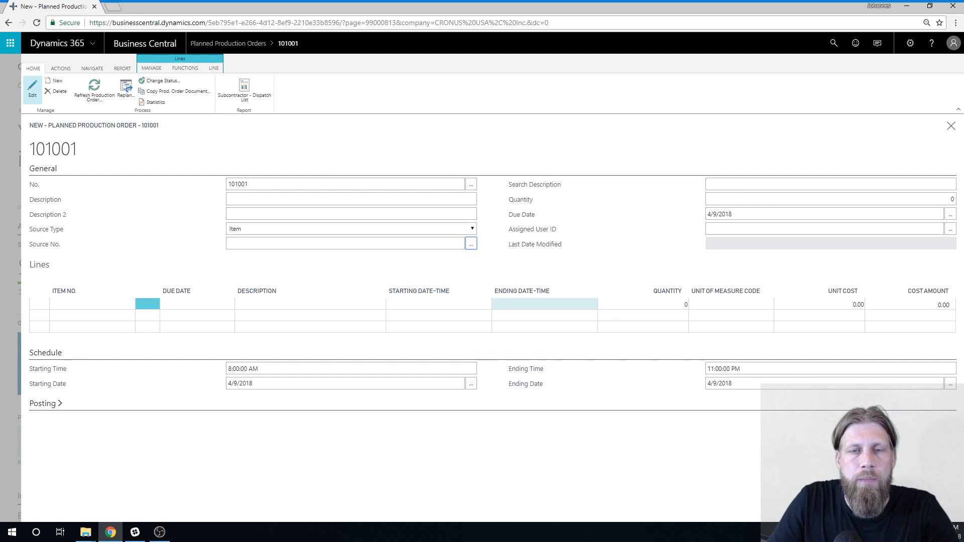
Step: Set order 101001 to item 1011 Standard Ground Coffee, quantity 500, and refresh it
click(470, 244)
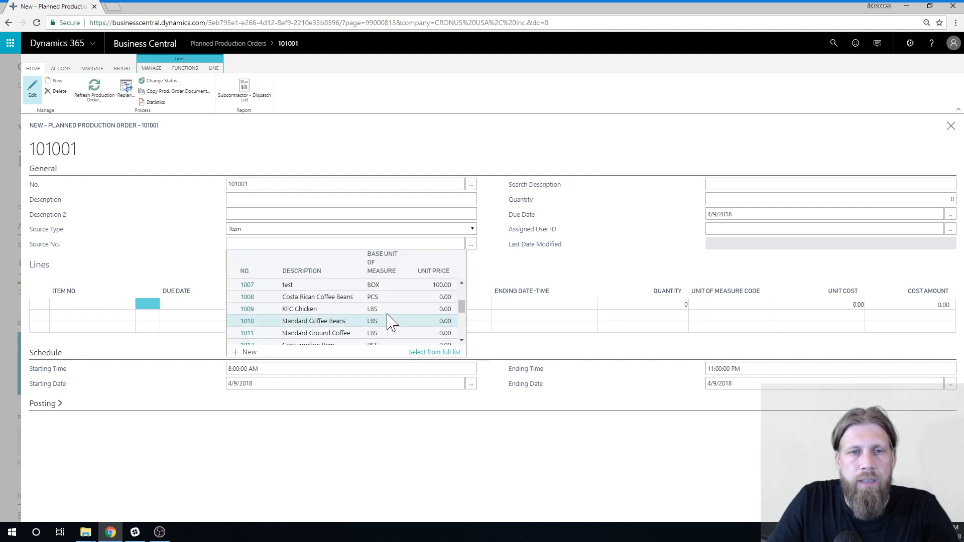
scroll(down, 3)
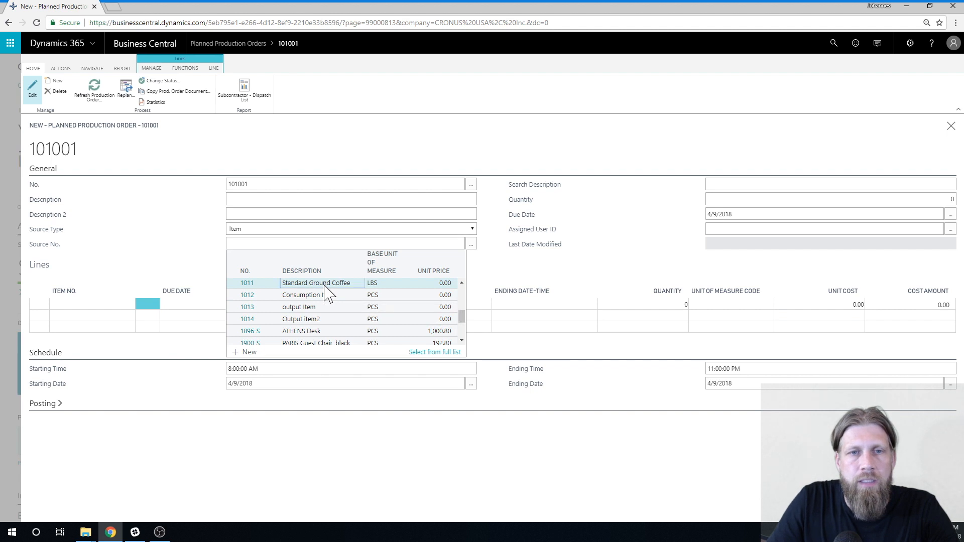
click(247, 283)
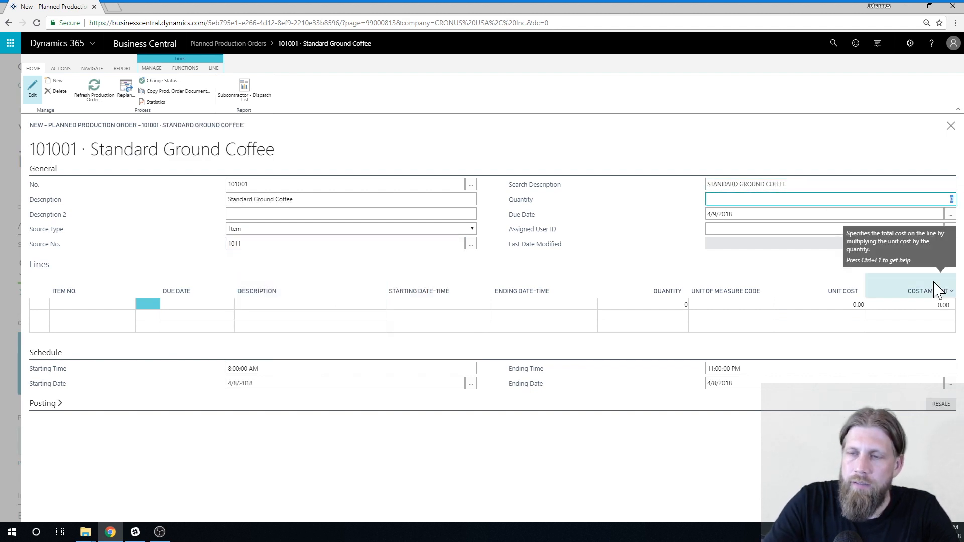
text(500)
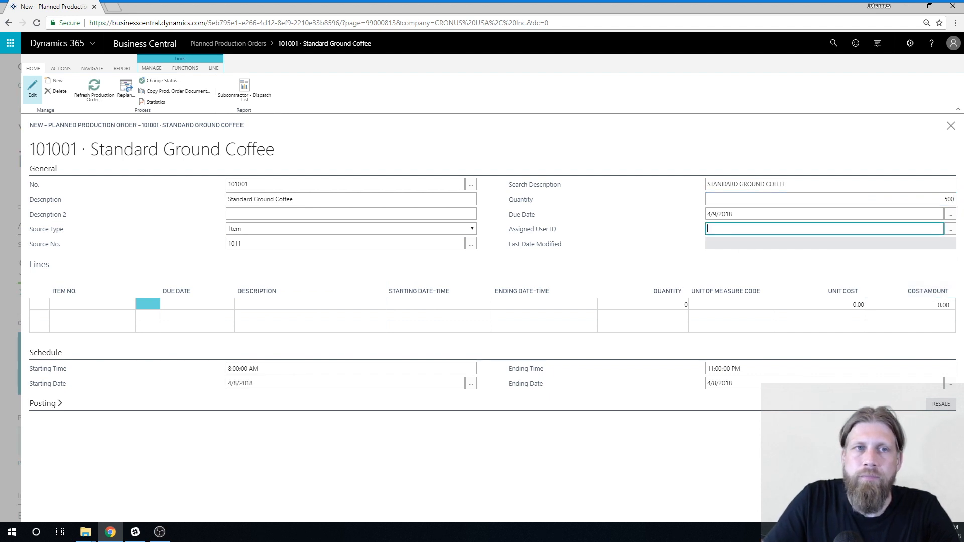
click(93, 91)
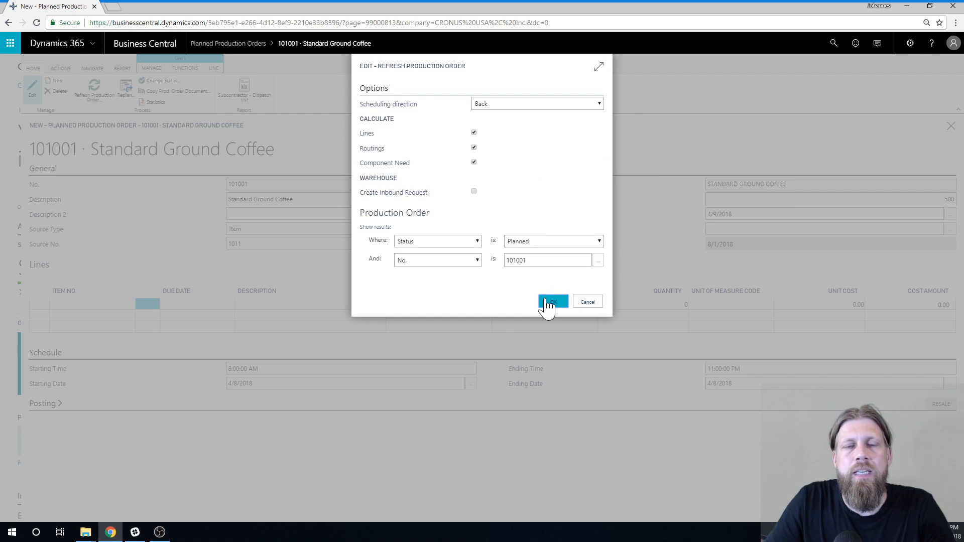
click(553, 302)
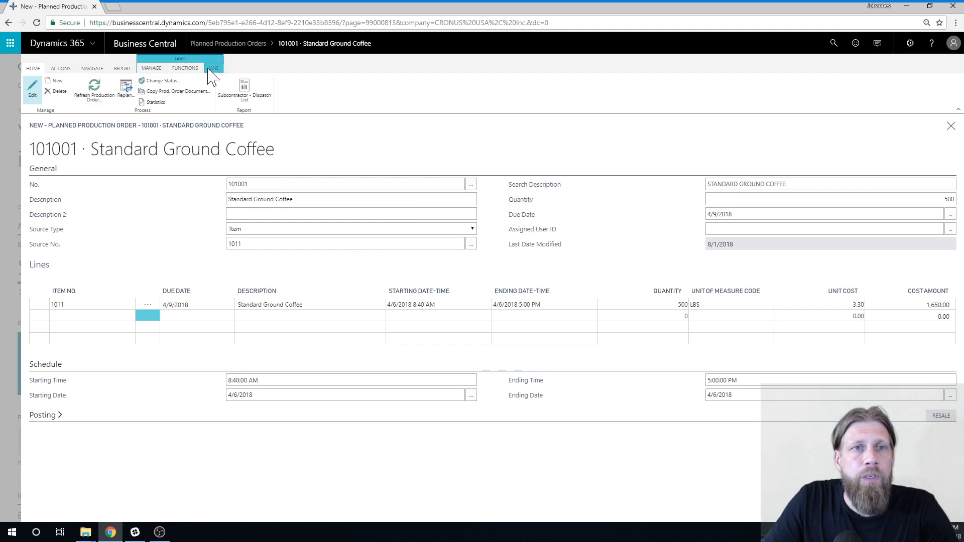
click(214, 68)
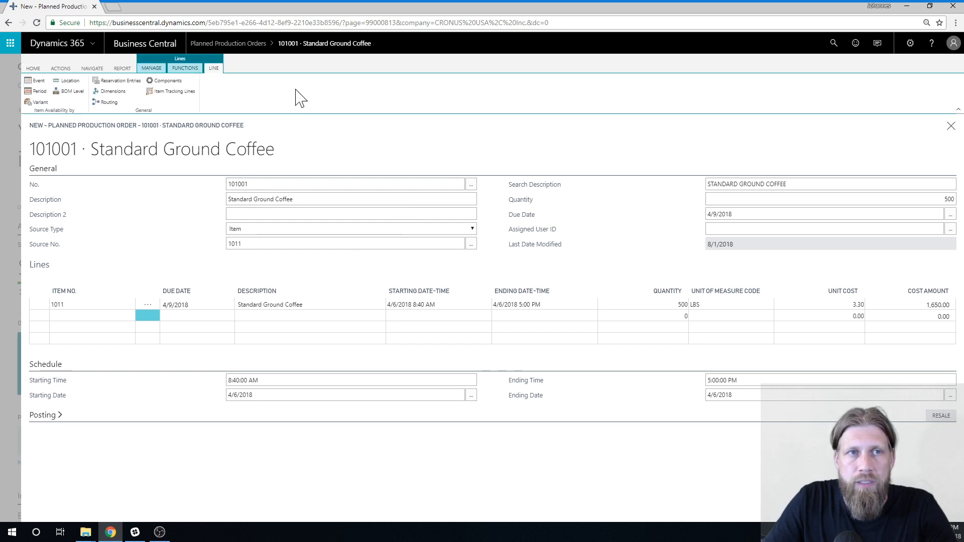
click(214, 68)
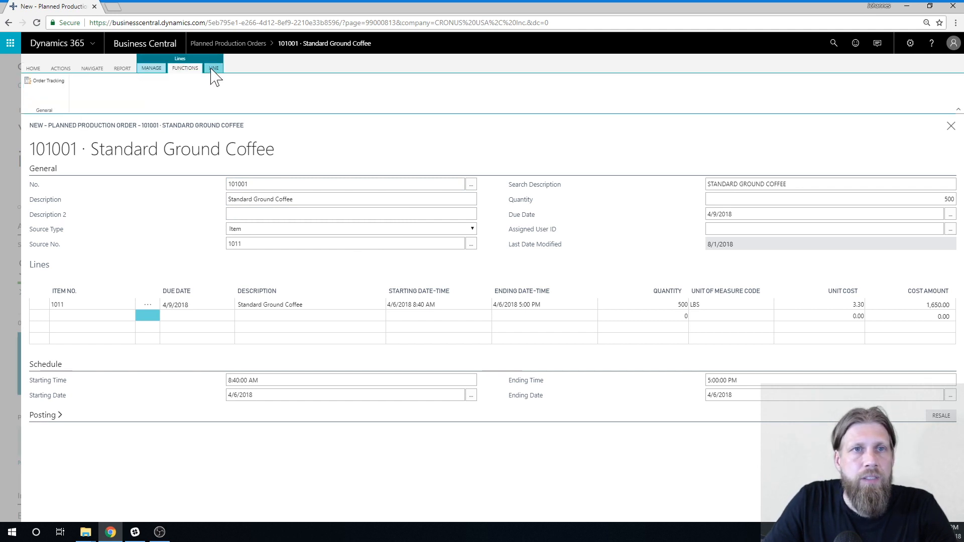
click(213, 68)
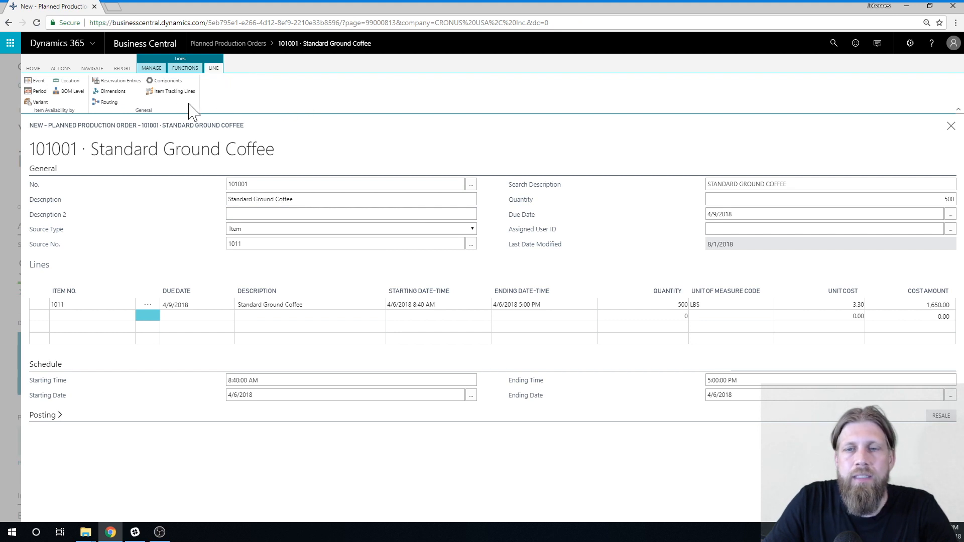
click(269, 305)
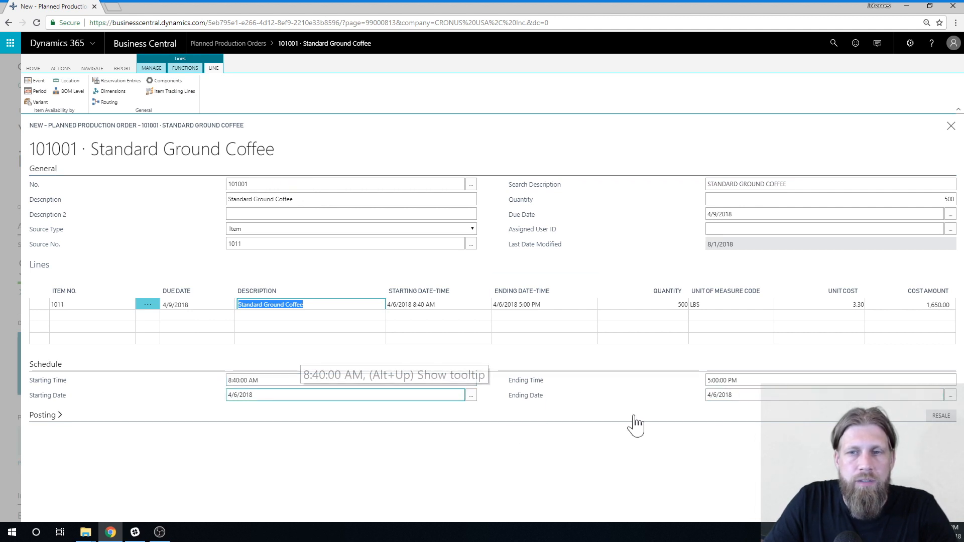
mouse_move(751, 413)
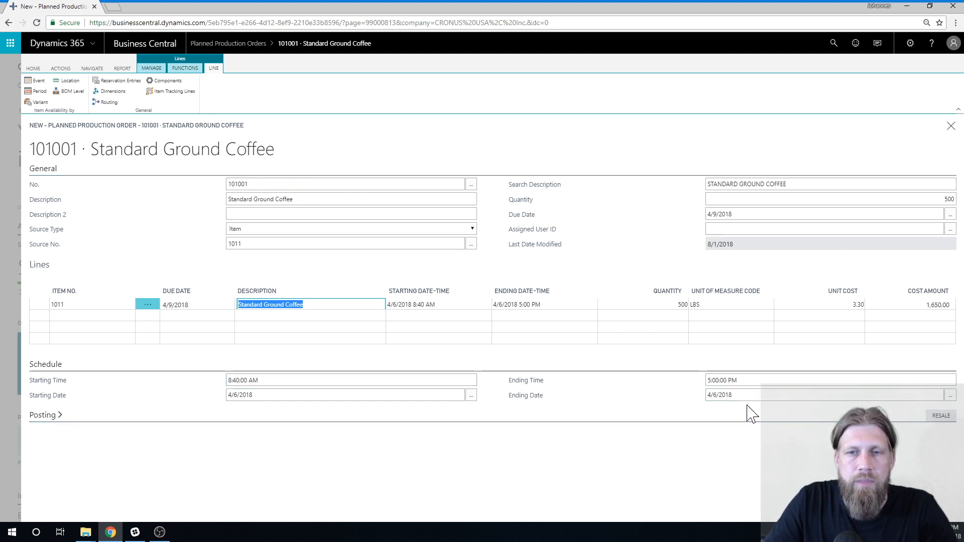
click(799, 395)
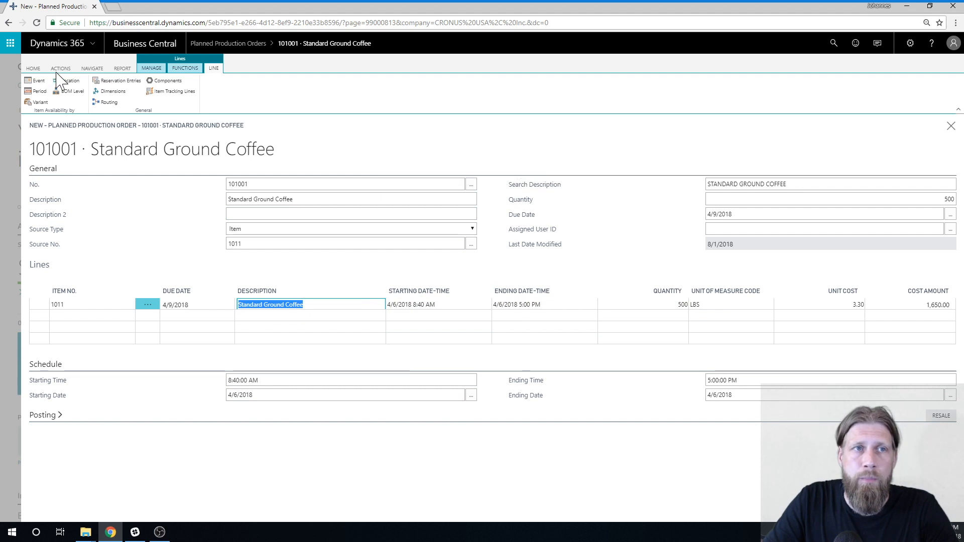
Step: Bring up the Change Status options for planned order 101001 from the Actions tab
click(60, 68)
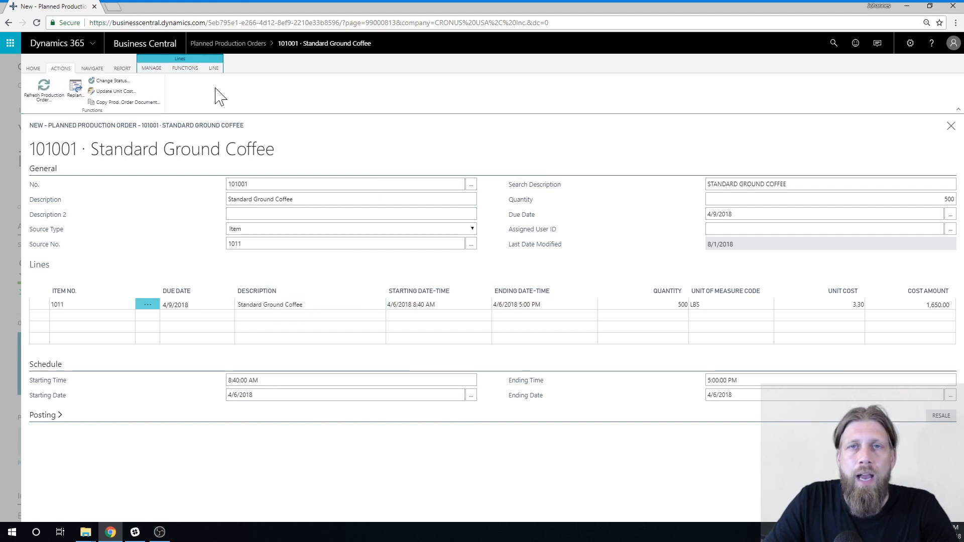
mouse_move(115, 124)
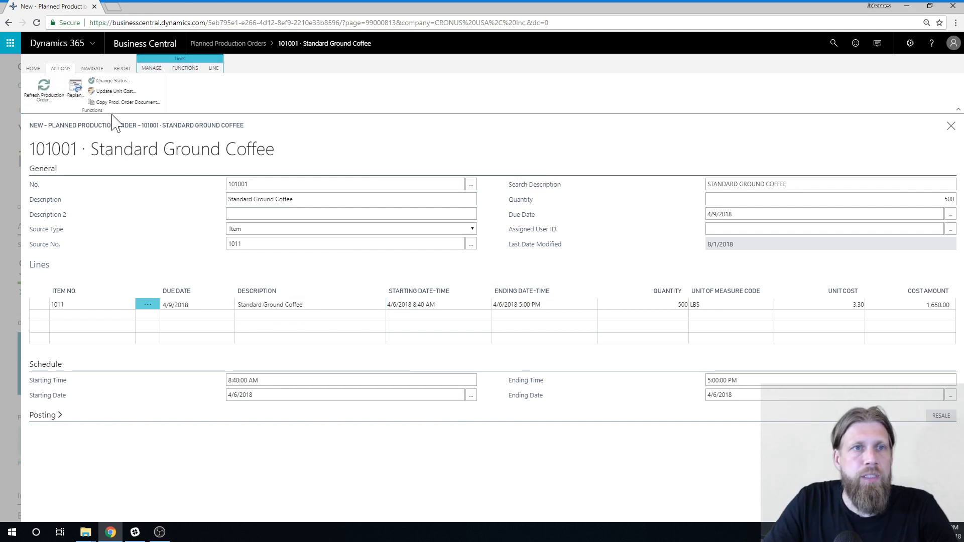
click(112, 80)
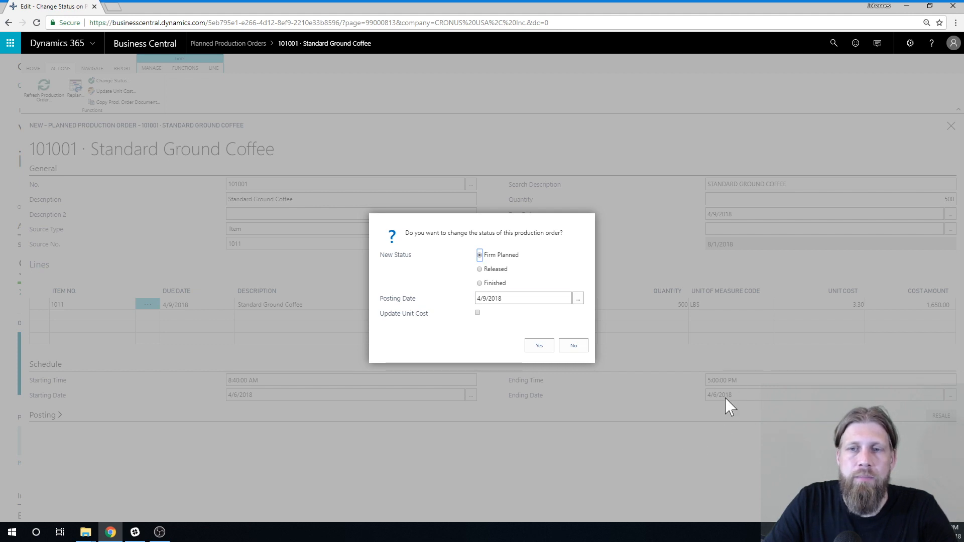
mouse_move(669, 399)
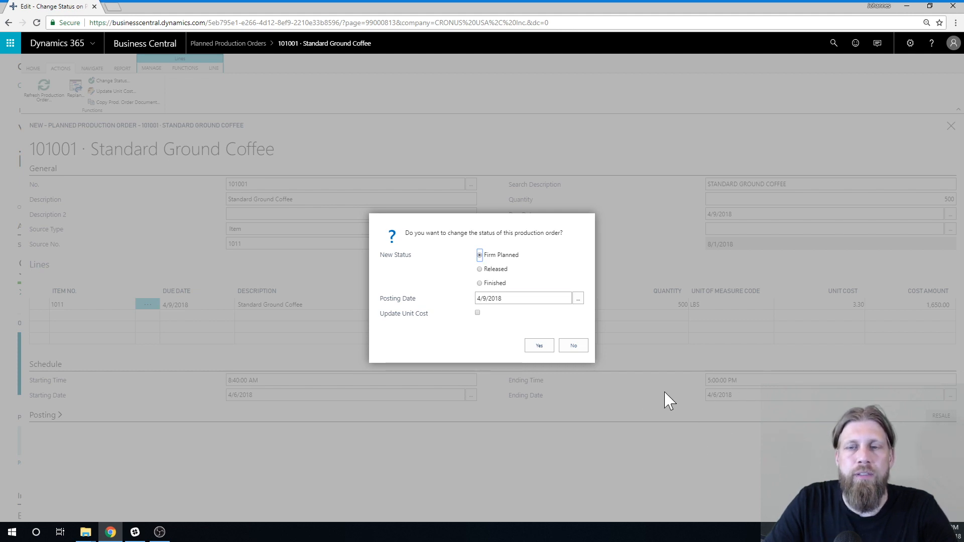
mouse_move(611, 156)
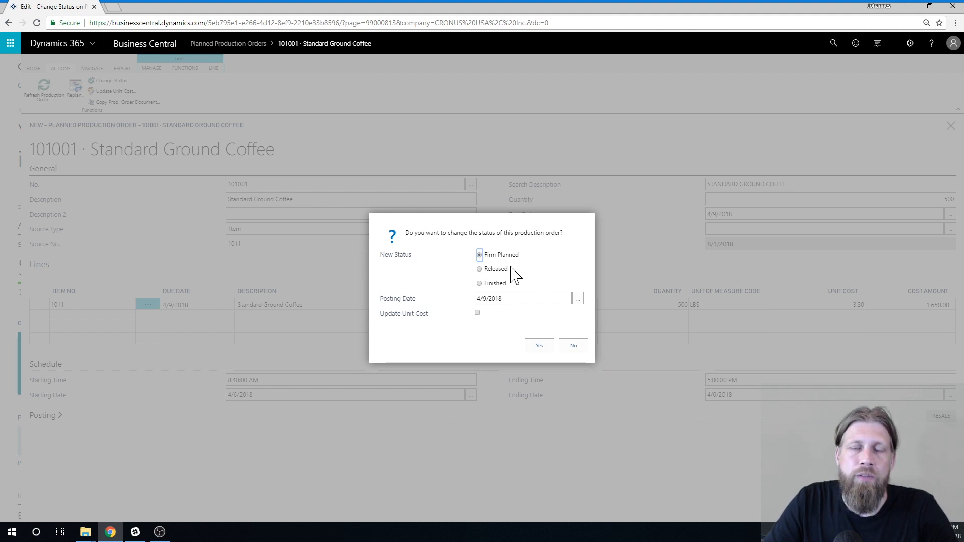
mouse_move(298, 221)
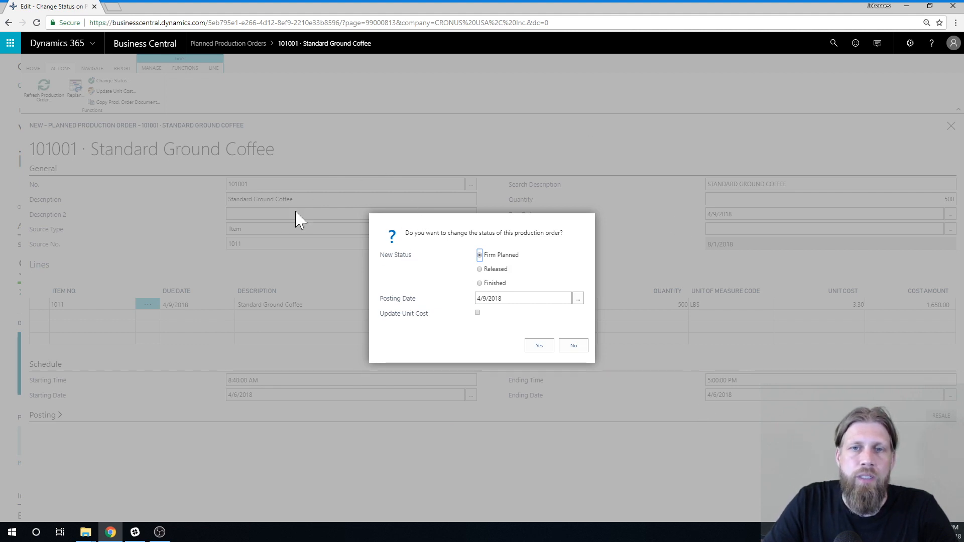
mouse_move(449, 241)
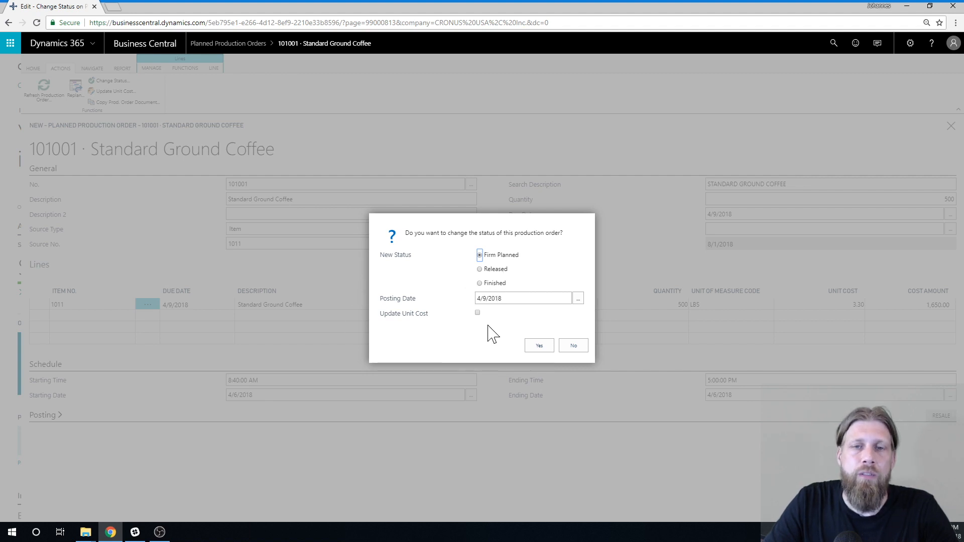
mouse_move(573, 345)
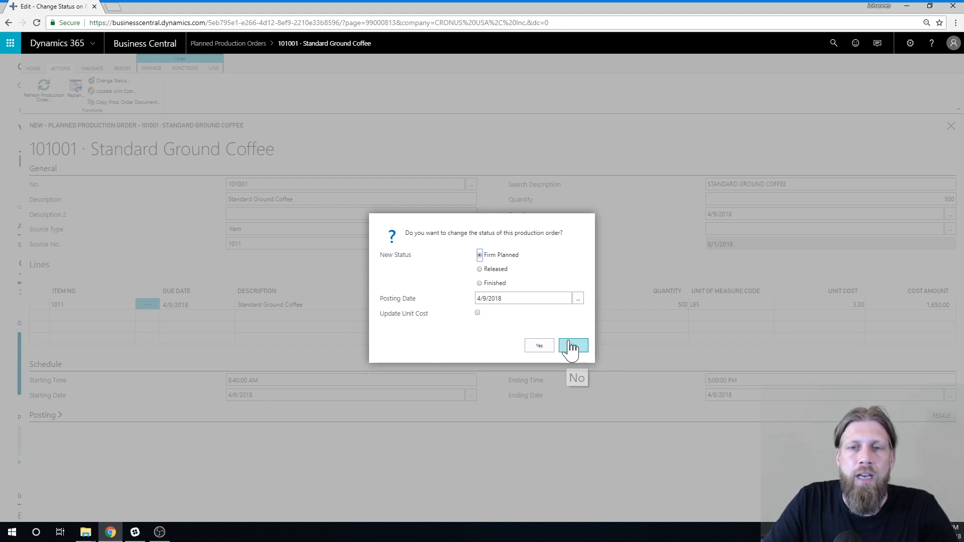
Step: Decline the status change so order 101001 stays Planned
click(573, 345)
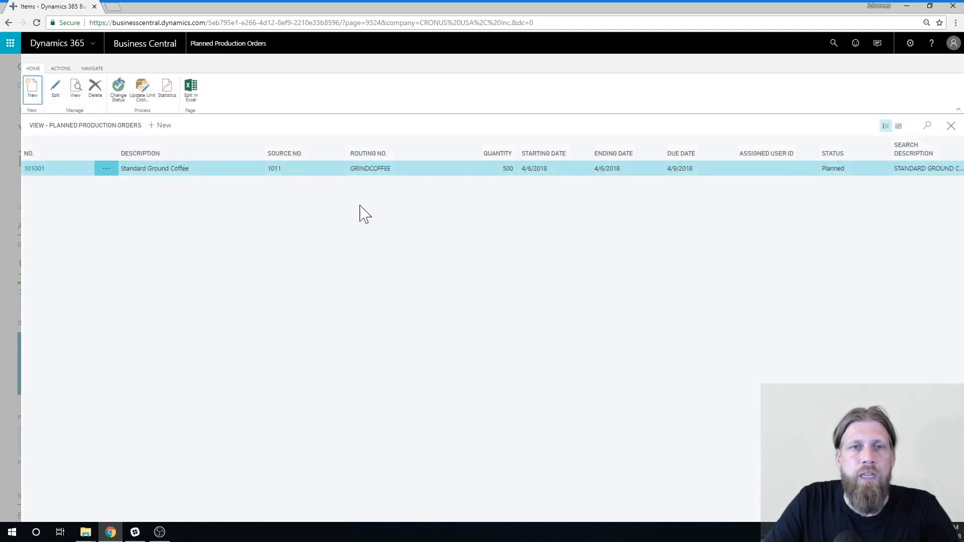
Step: Search 'sim' and create new simulated production order 1001
click(833, 43)
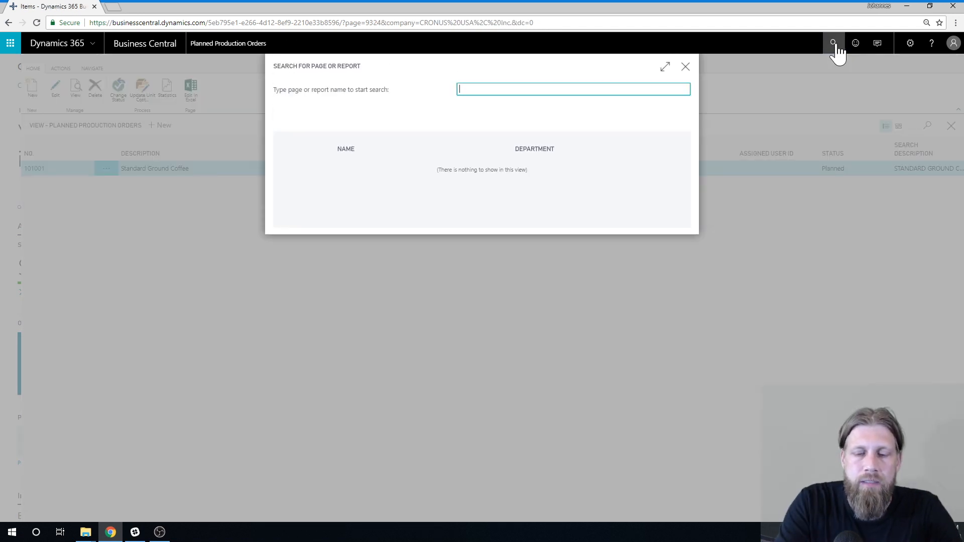
text(sim)
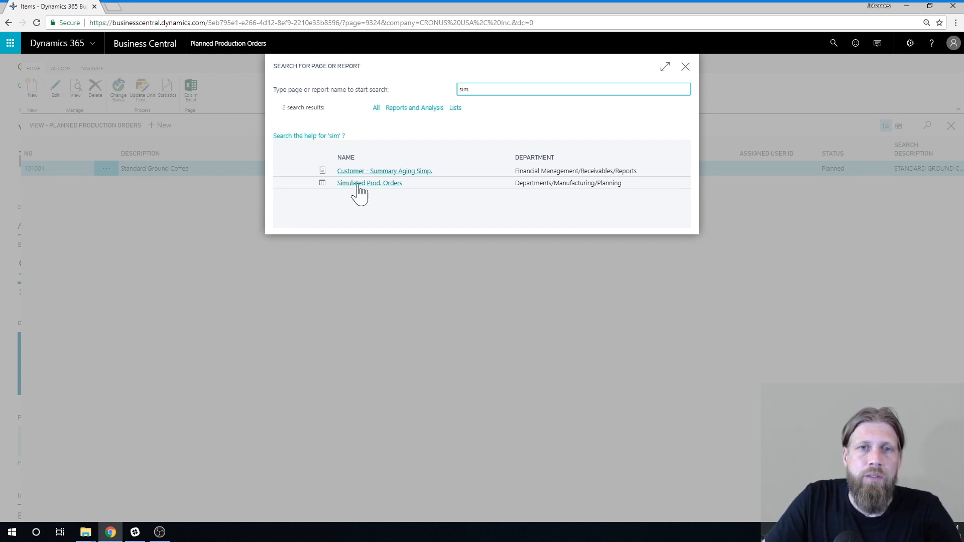
click(369, 182)
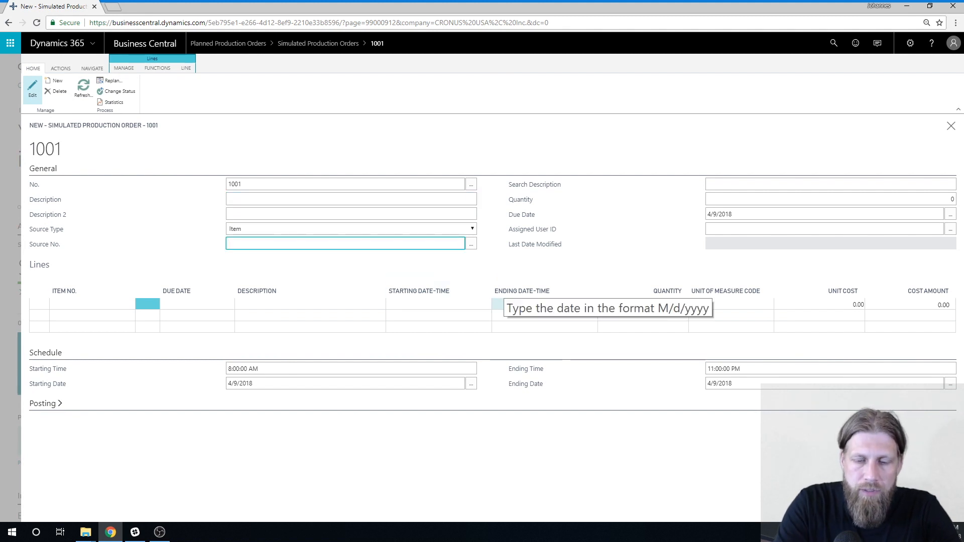
click(541, 290)
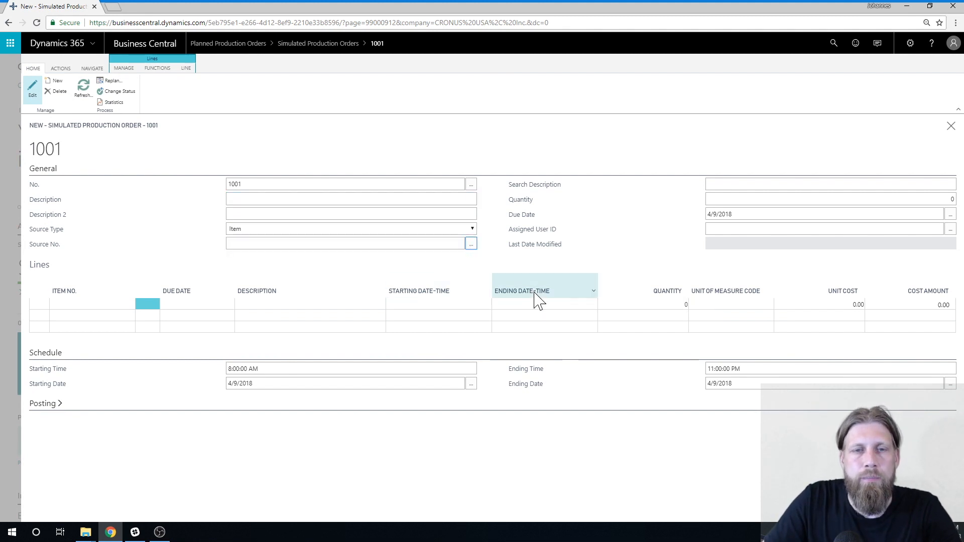
Step: Set simulated order 1001 to Standard Ground Coffee, quantity 500, and refresh its lines
click(471, 244)
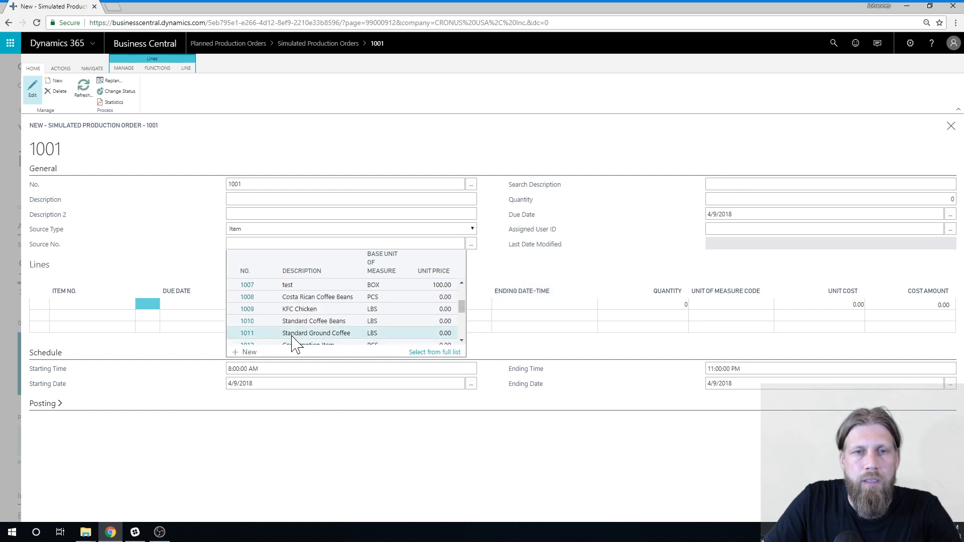
click(316, 333)
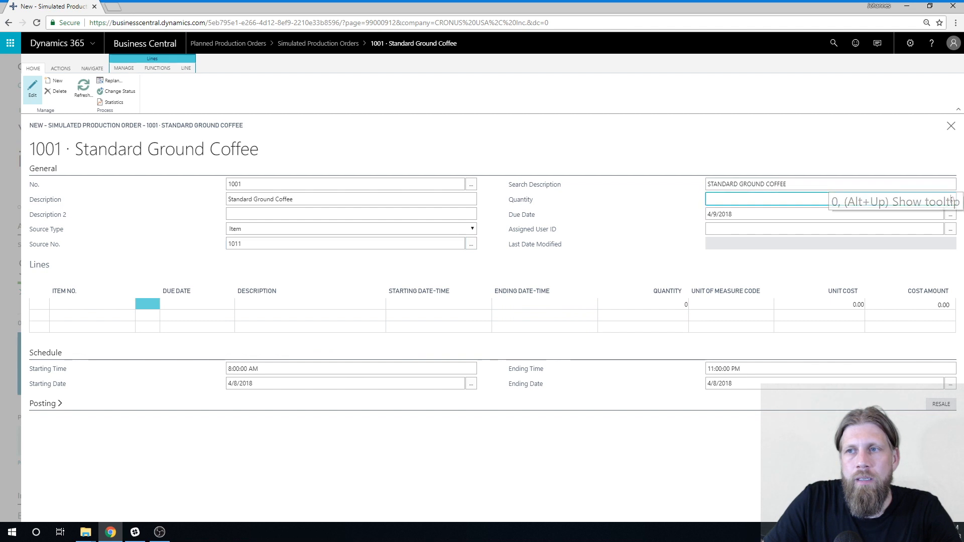
text(500)
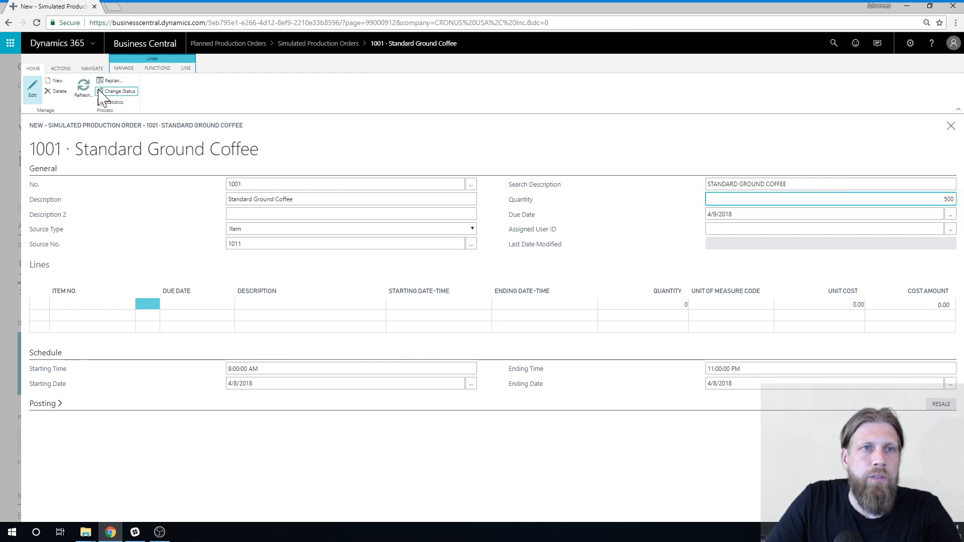
click(83, 91)
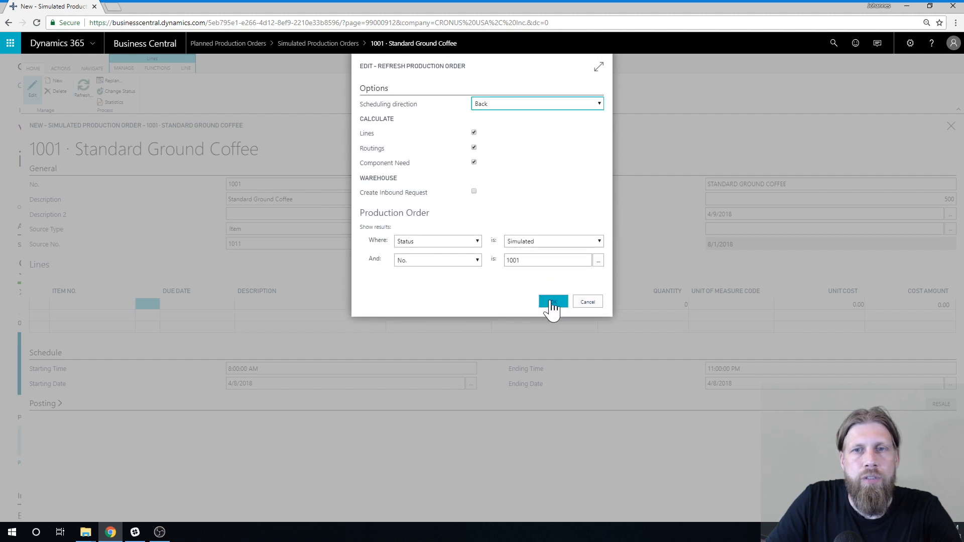
click(551, 301)
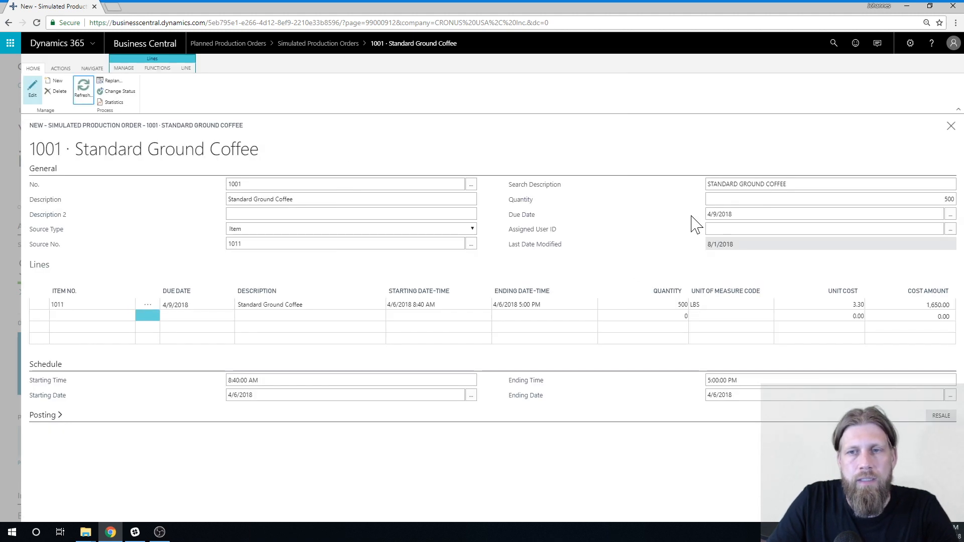
click(517, 304)
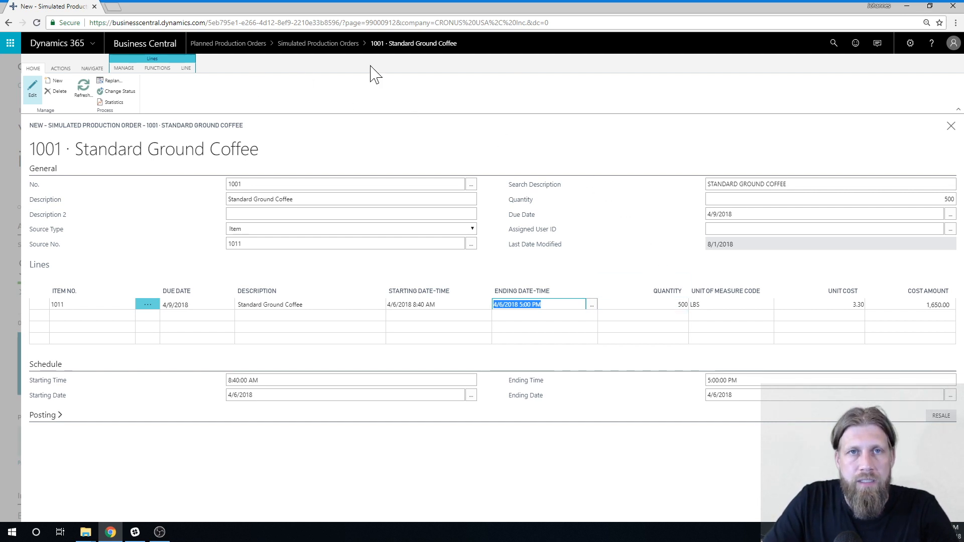
mouse_move(655, 197)
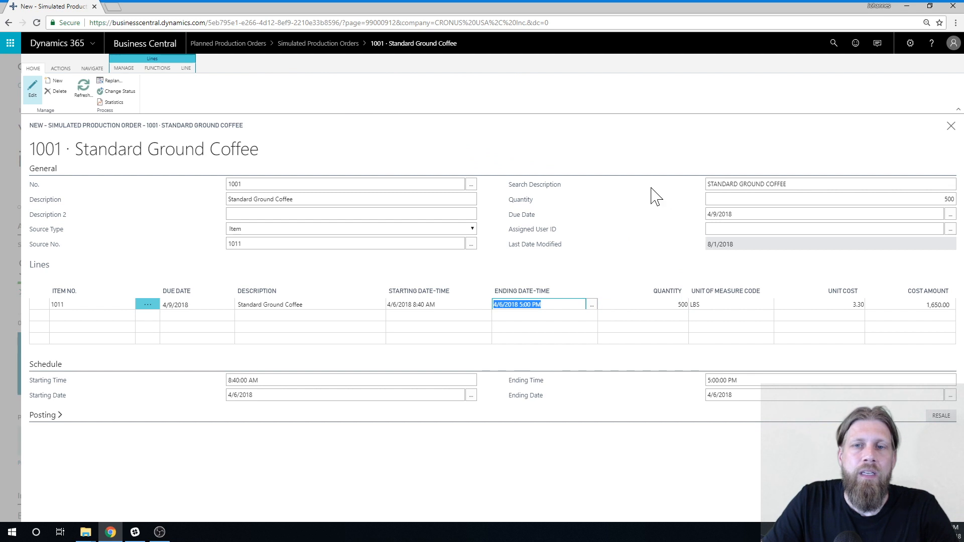
mouse_move(618, 208)
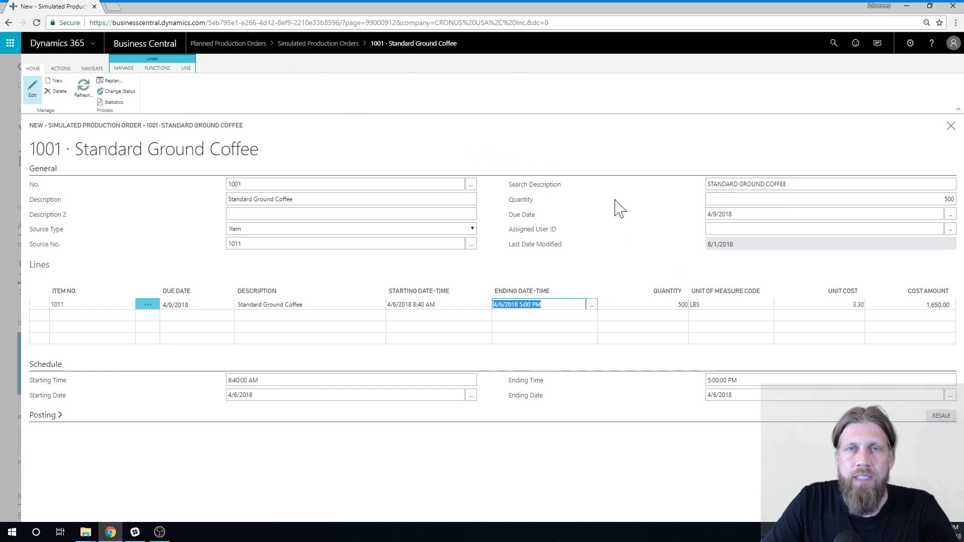
mouse_move(508, 222)
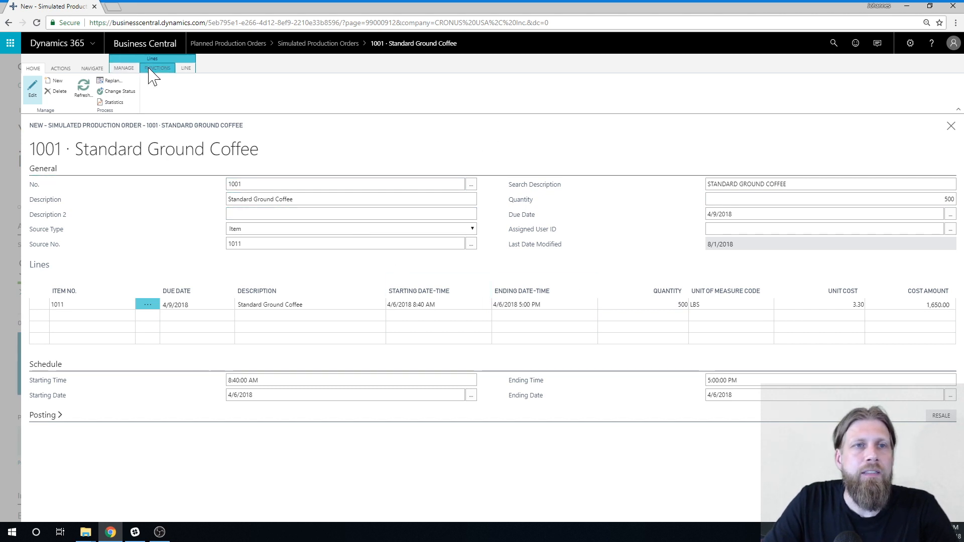
click(33, 68)
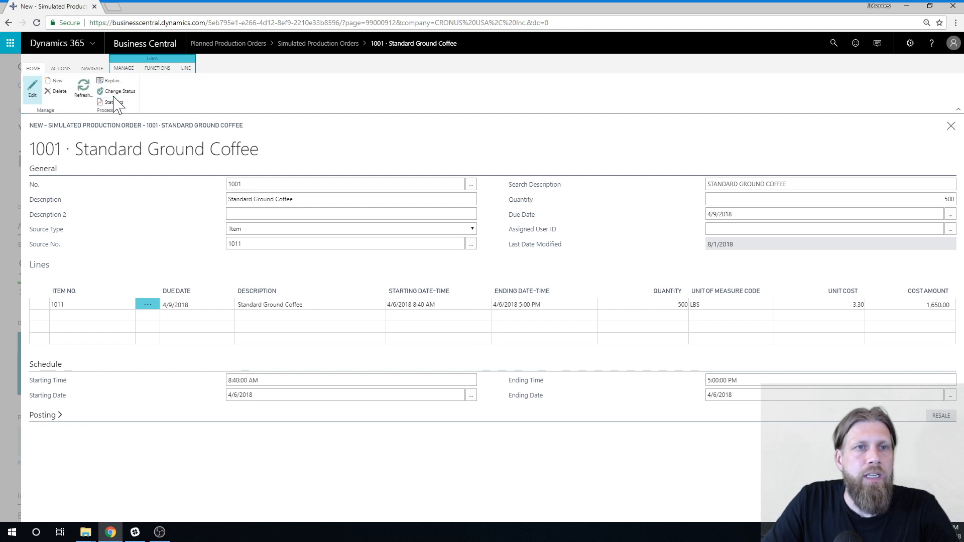
click(120, 91)
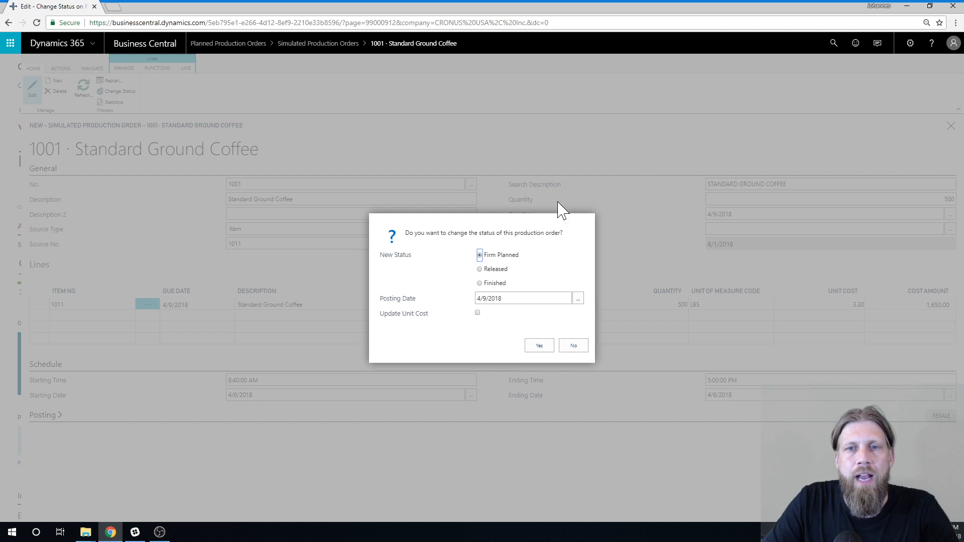
mouse_move(614, 304)
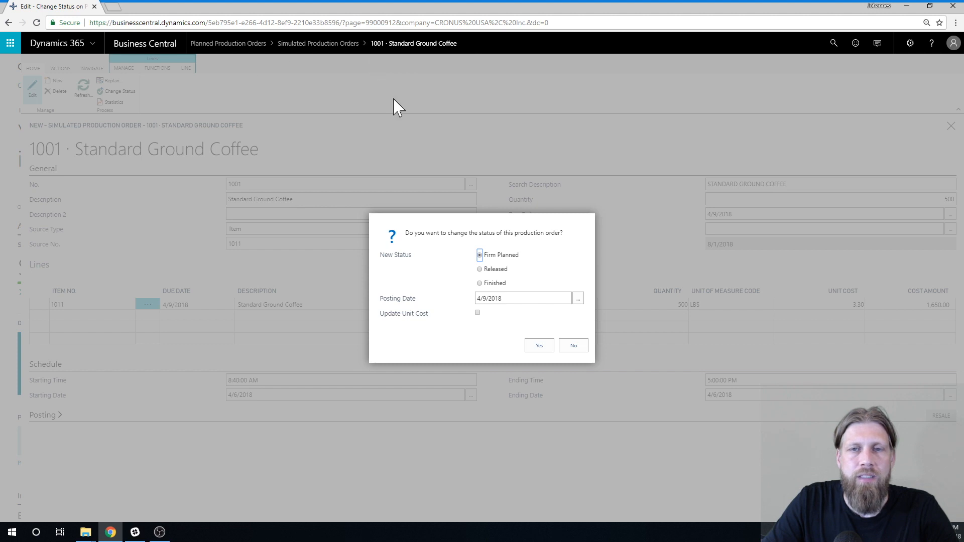
mouse_move(453, 209)
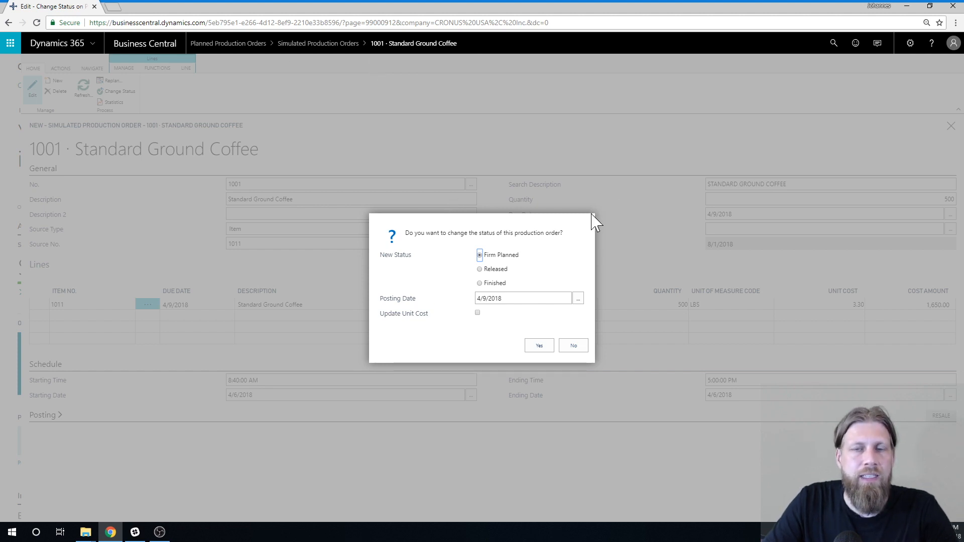
mouse_move(436, 283)
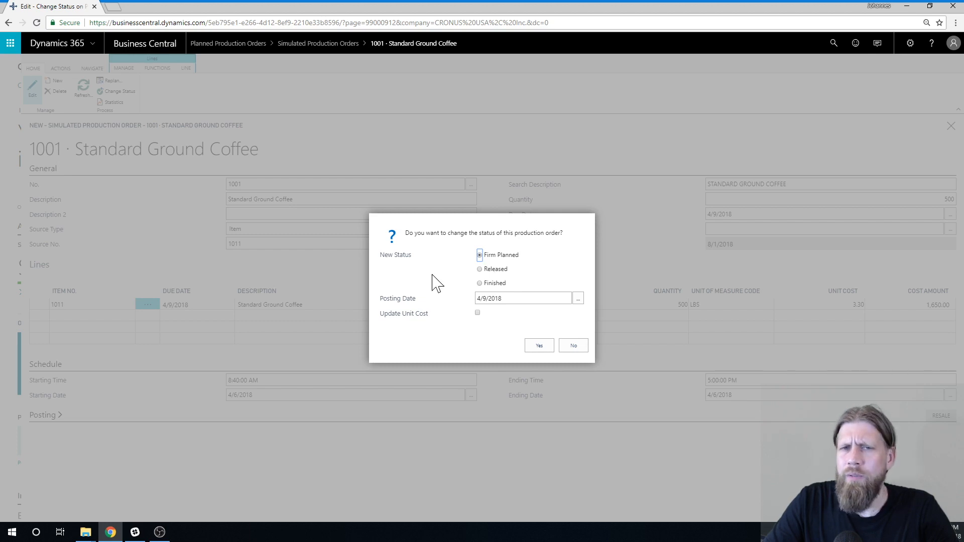
mouse_move(474, 187)
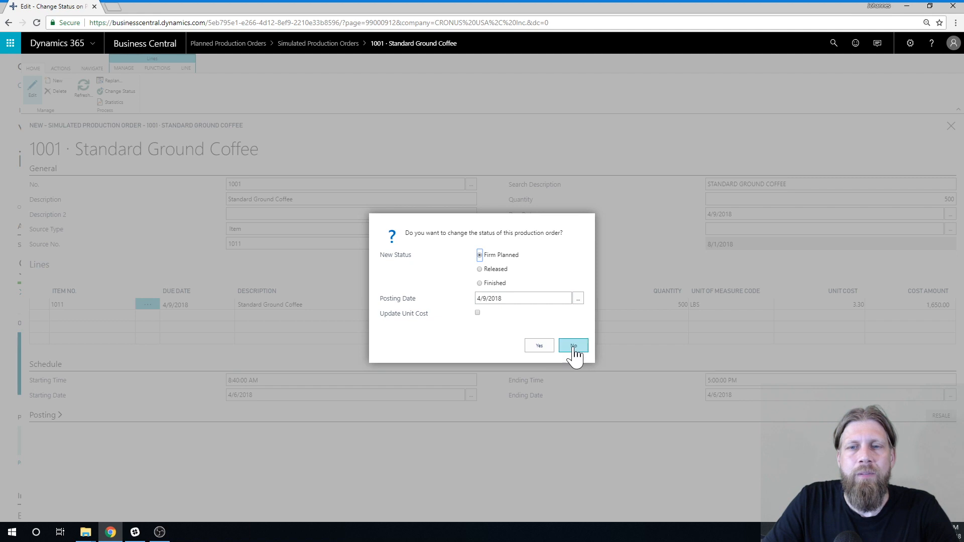
click(573, 345)
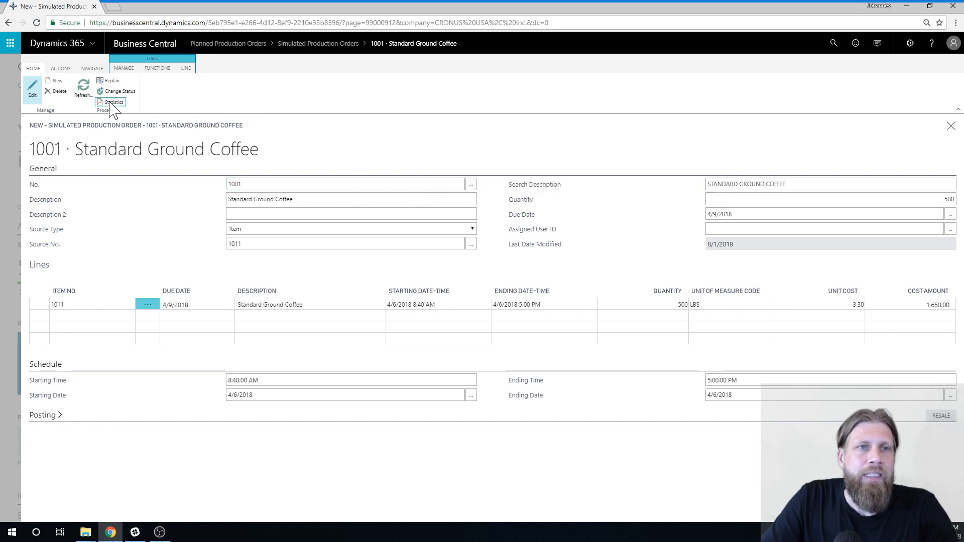
mouse_move(391, 127)
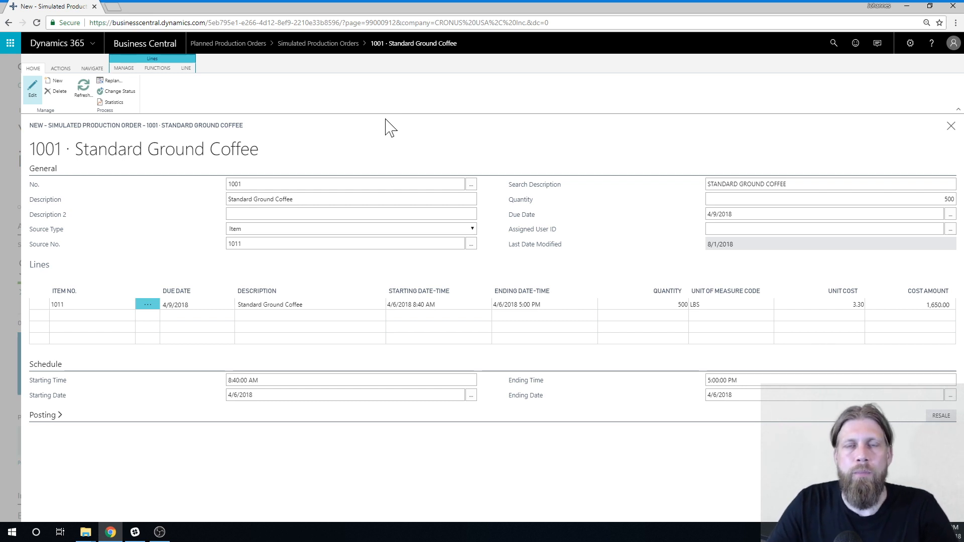
mouse_move(439, 146)
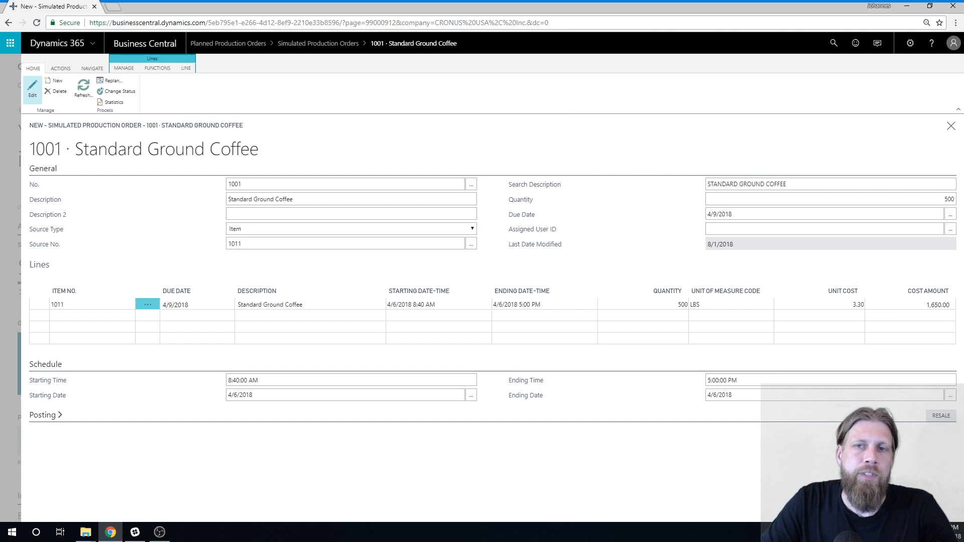
mouse_move(468, 147)
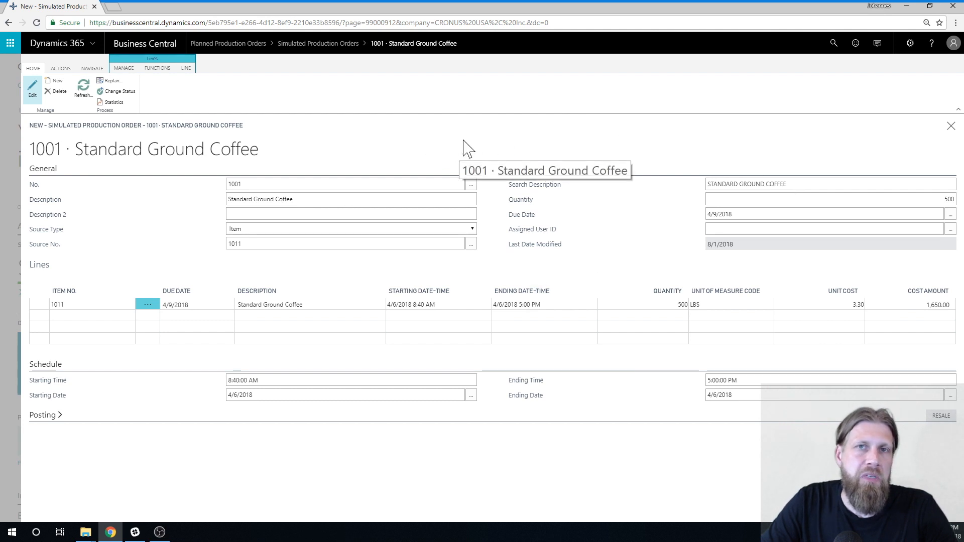